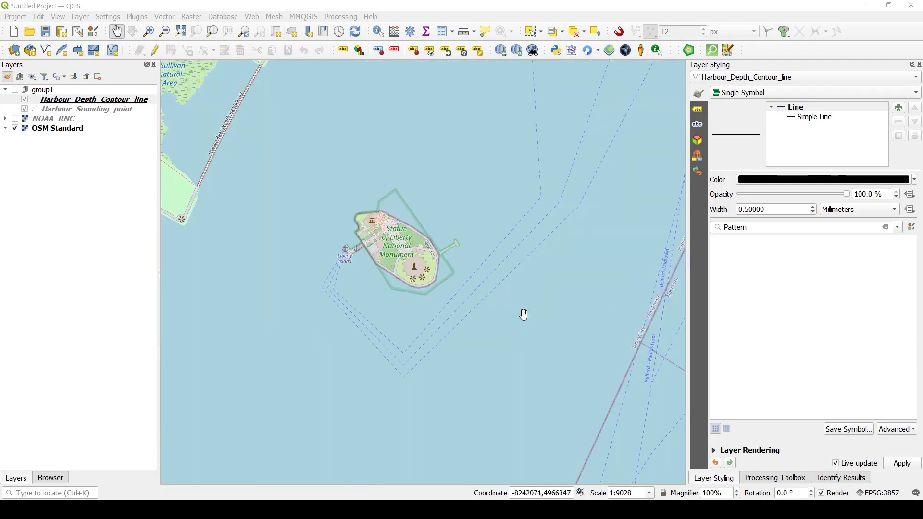
mouse_move(569, 395)
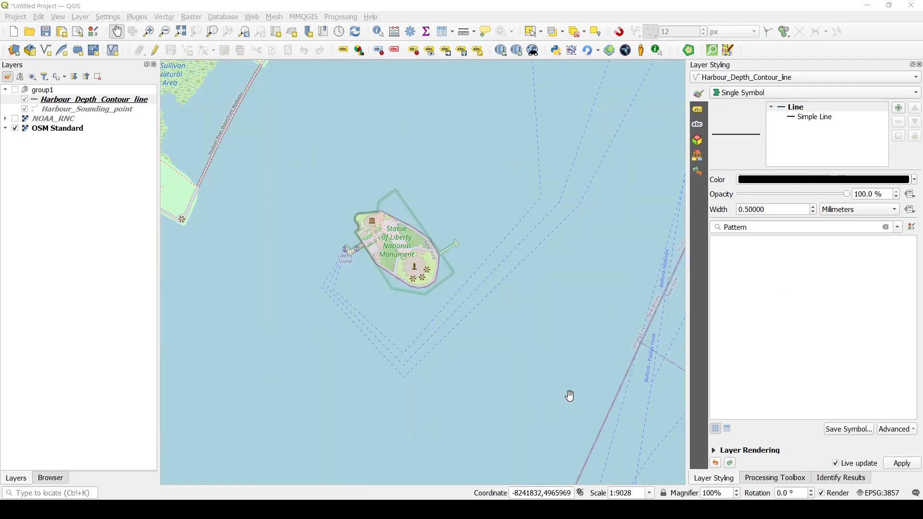
Briefly show and then hide the NOAA_RNC nautical chart layer.
scroll("down", 3)
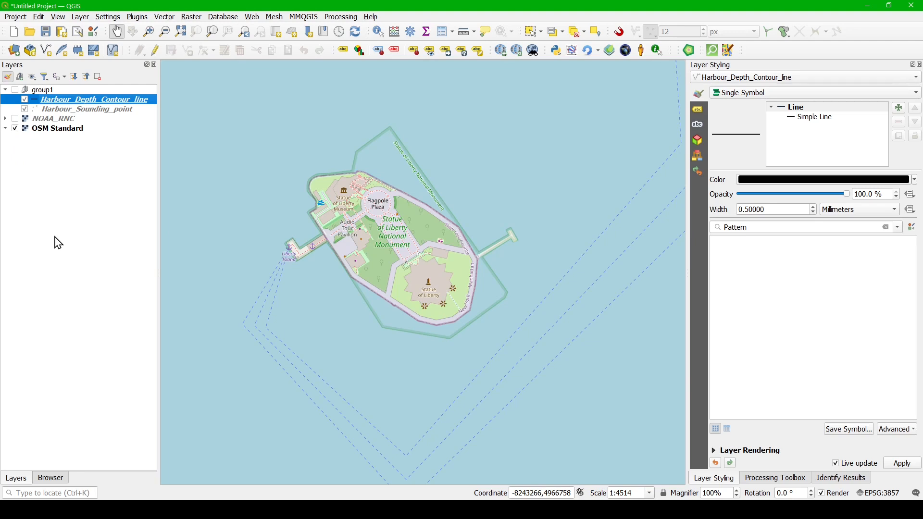
left_click(24, 119)
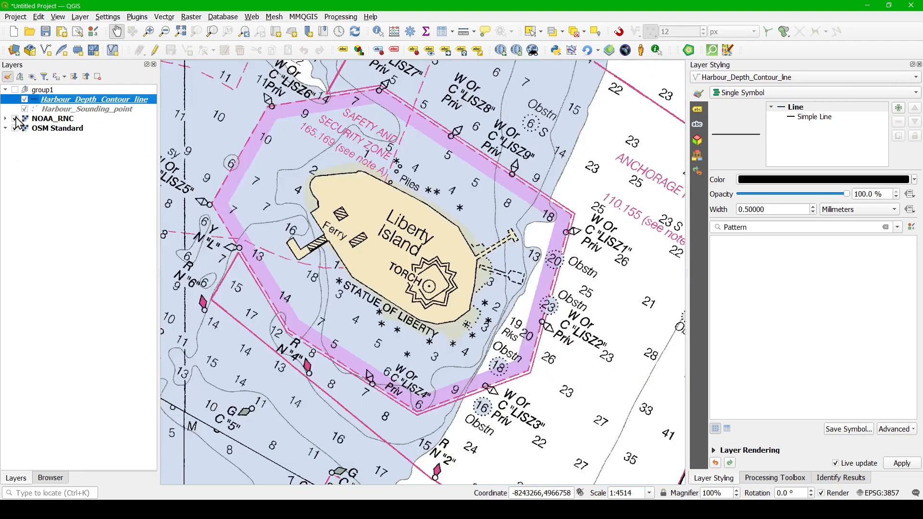
left_click(15, 118)
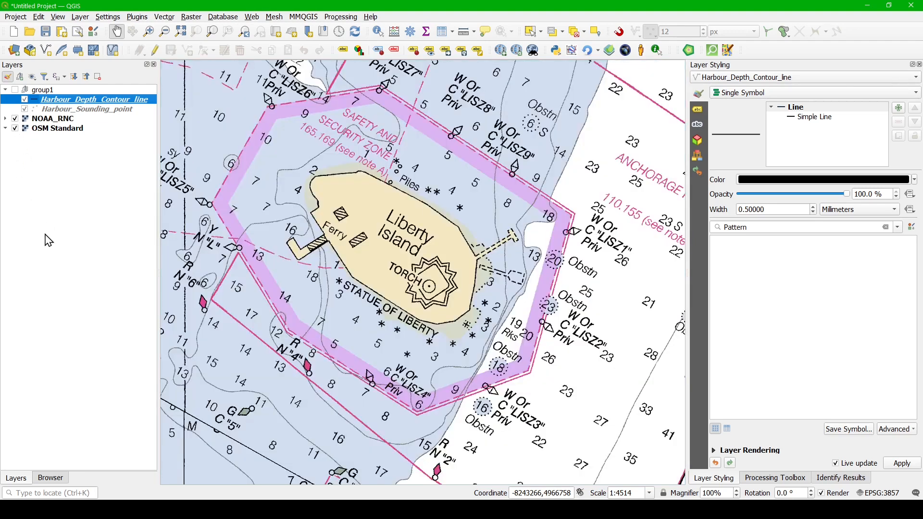
mouse_move(213, 409)
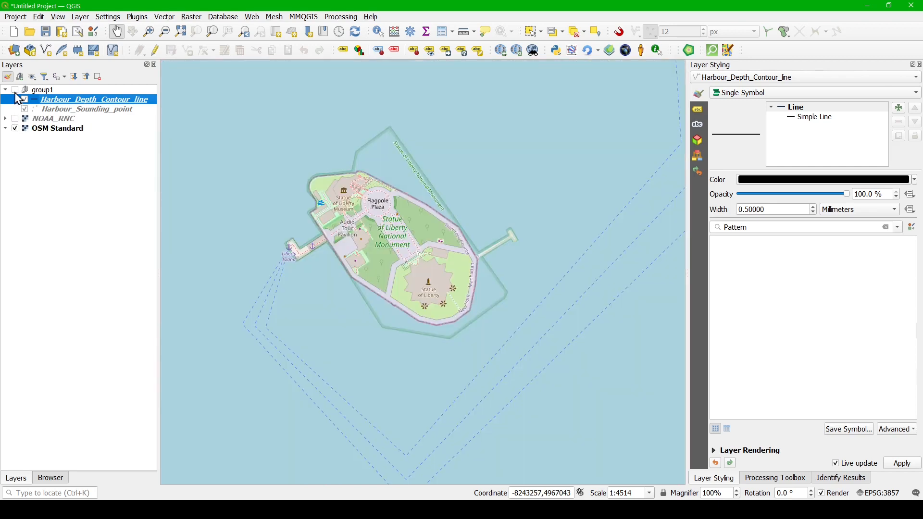
left_click(13, 91)
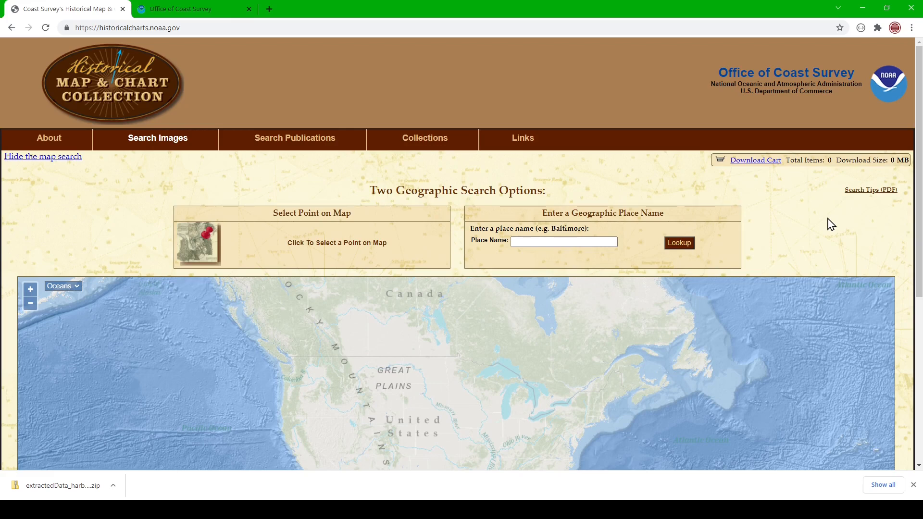
mouse_move(583, 436)
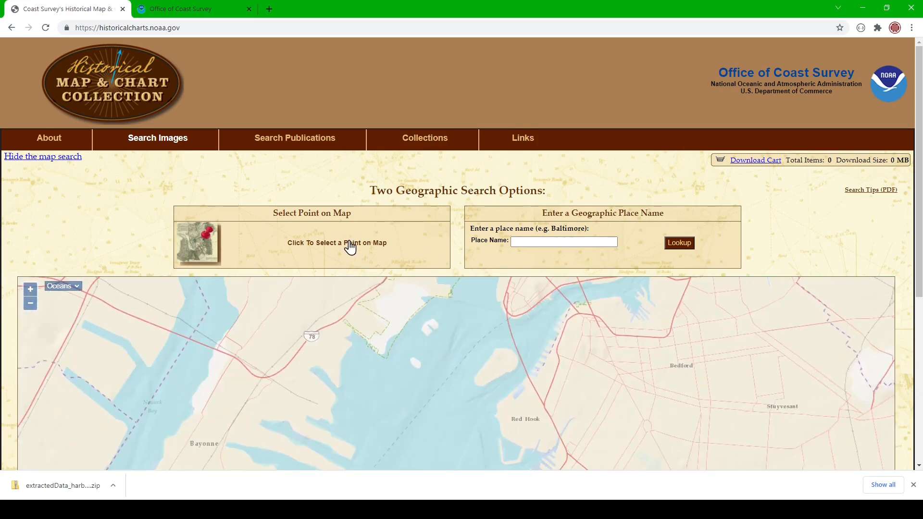
Pick a search point beside Liberty Island (40.69, -74.04) and list its 892 charts.
left_click(428, 368)
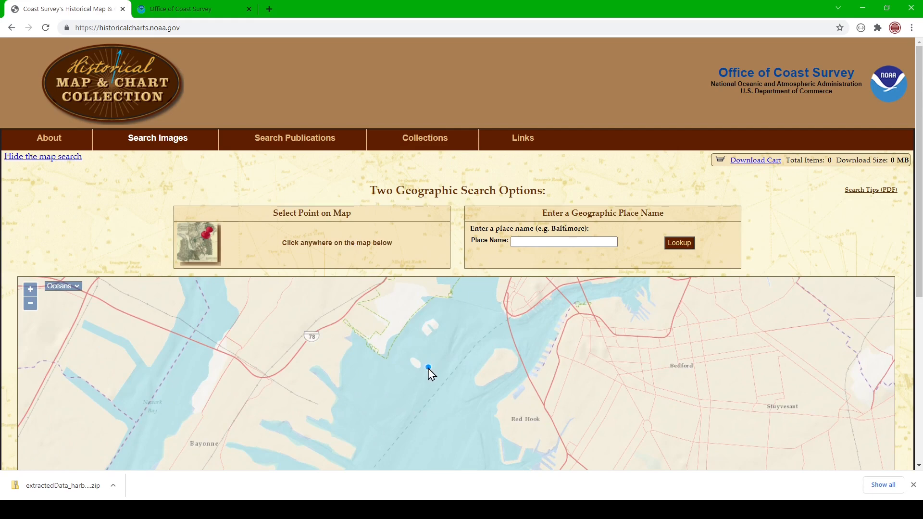
left_click(428, 368)
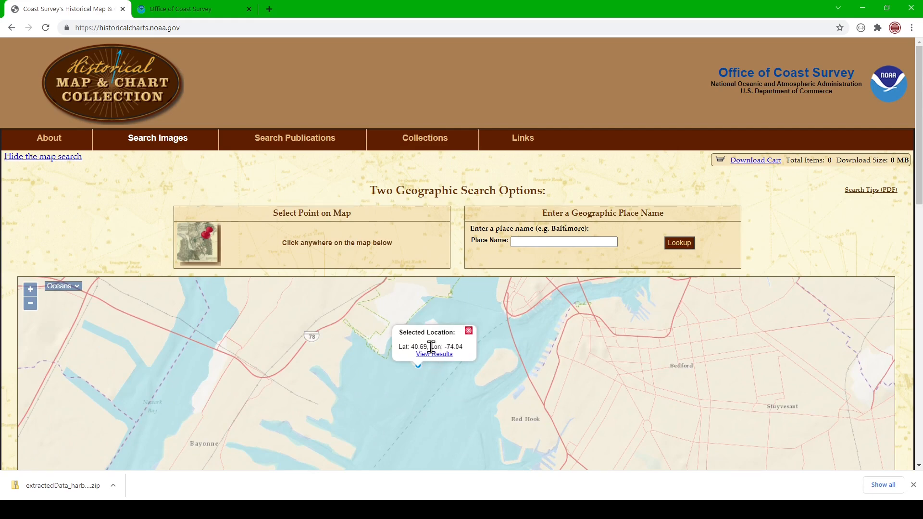
left_click(434, 354)
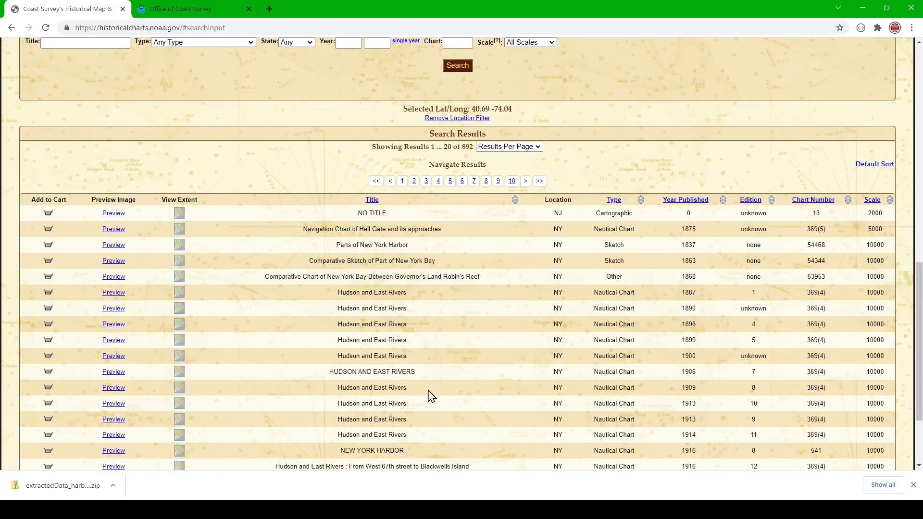
mouse_move(451, 378)
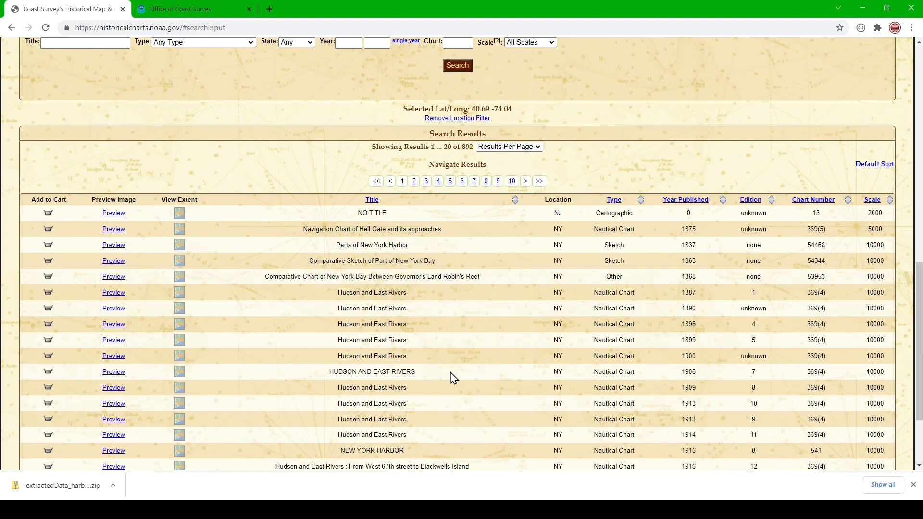
mouse_move(893, 224)
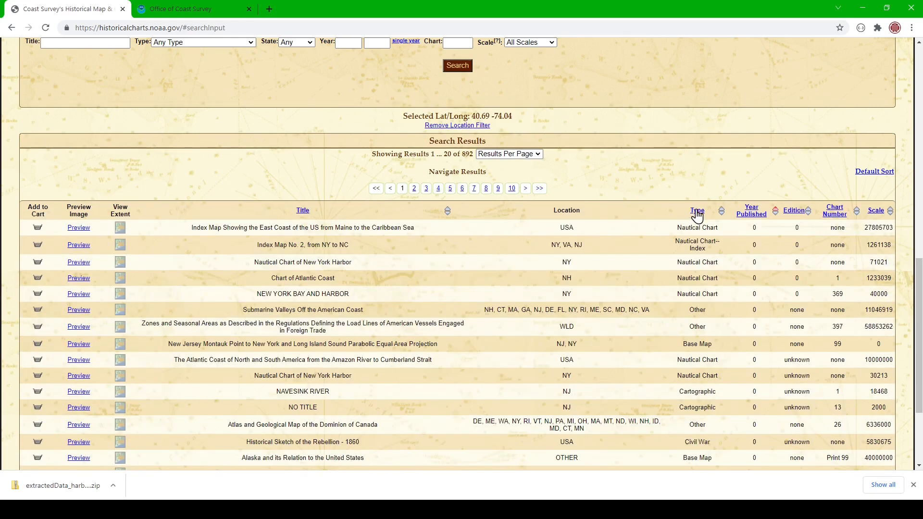
Sort the 892 chart results by Year Published, newest 2020 charts first.
left_click(751, 210)
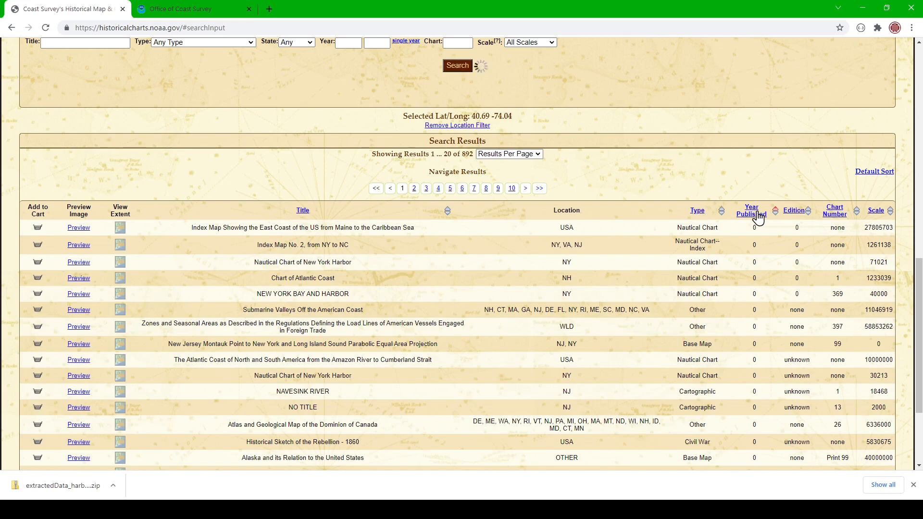
left_click(751, 211)
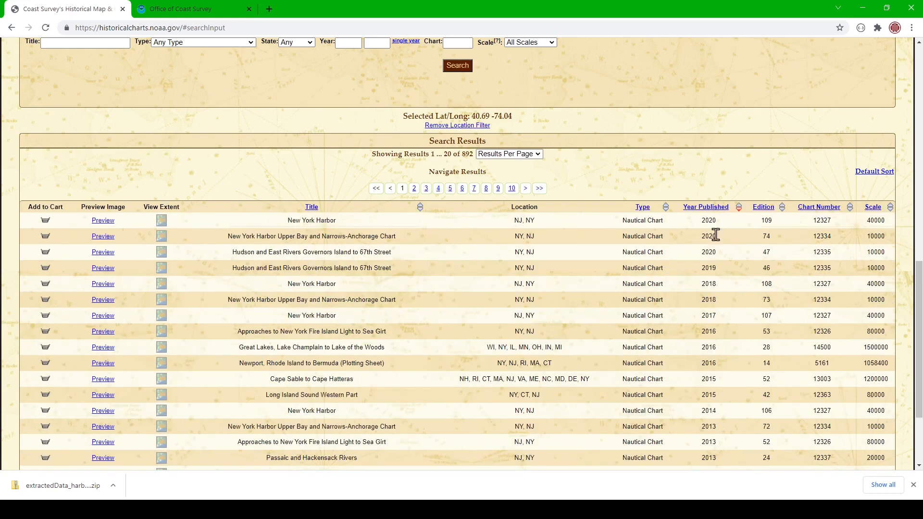
mouse_move(714, 252)
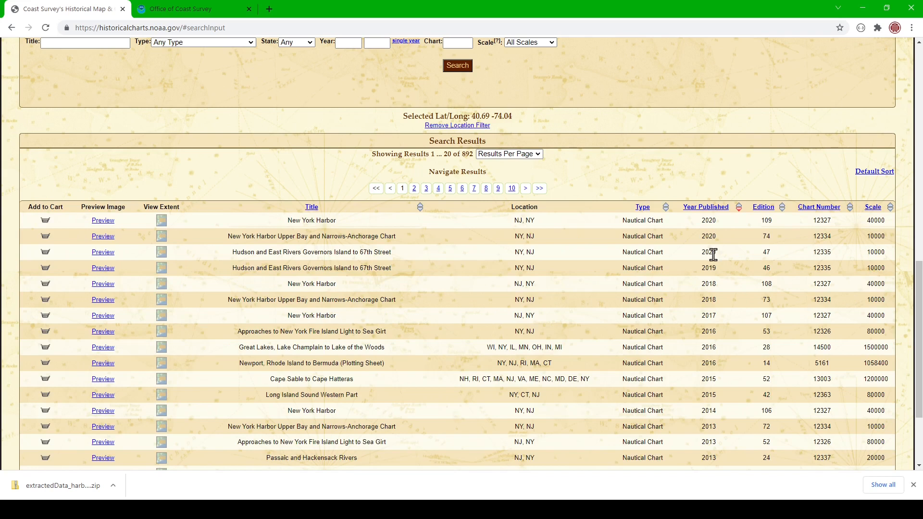
mouse_move(917, 231)
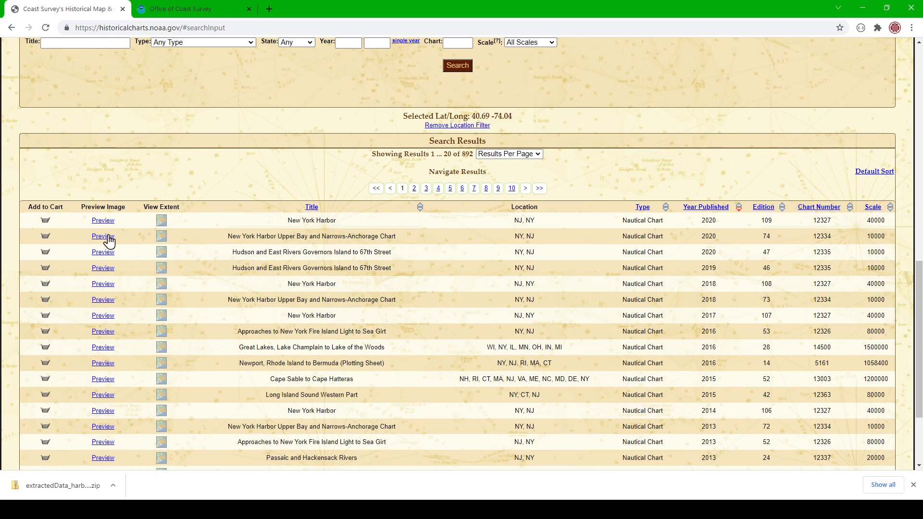
left_click(103, 236)
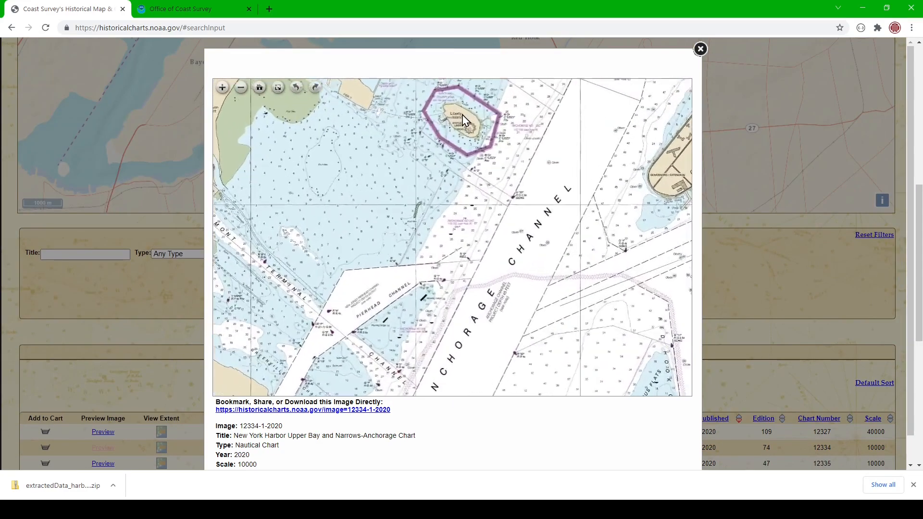
left_click(222, 87)
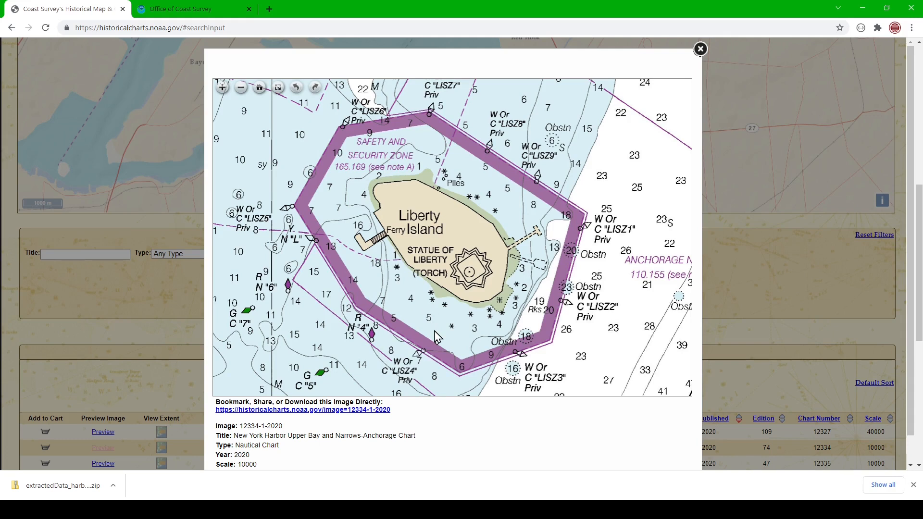
mouse_move(357, 267)
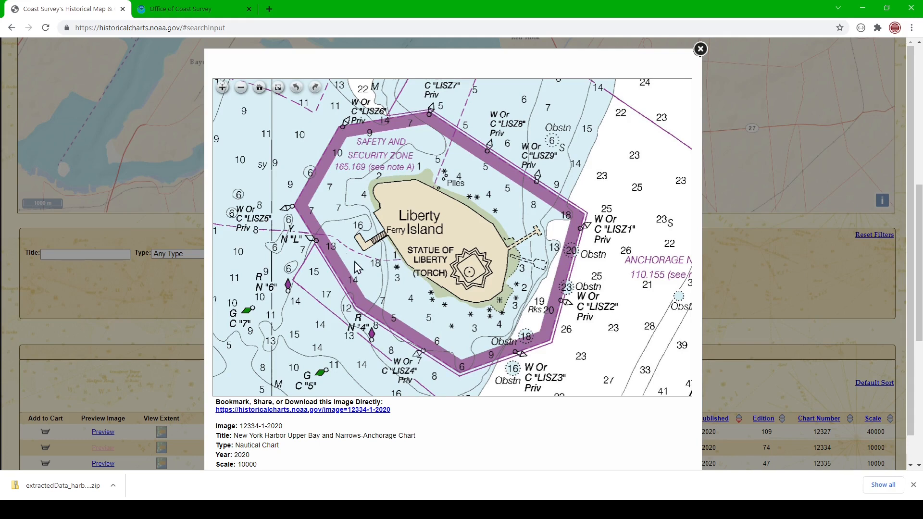
mouse_move(395, 301)
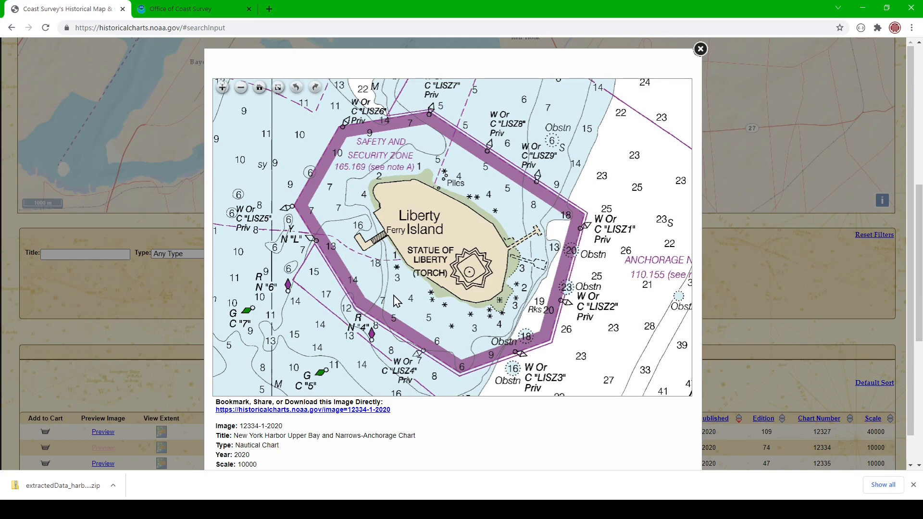
mouse_move(439, 330)
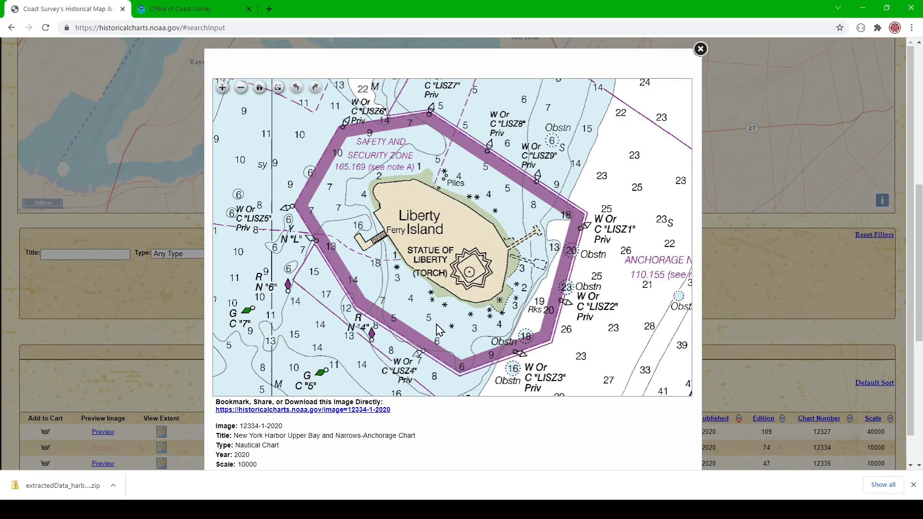
mouse_move(443, 333)
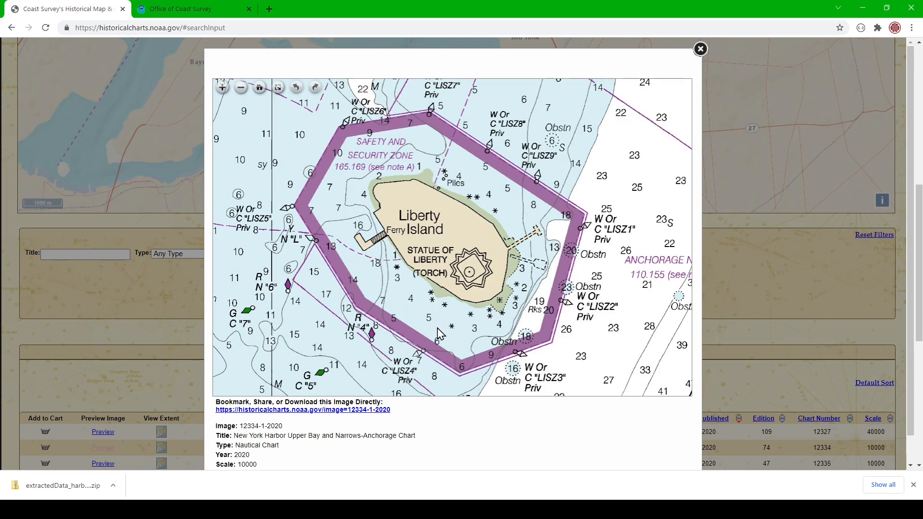
left_click(699, 49)
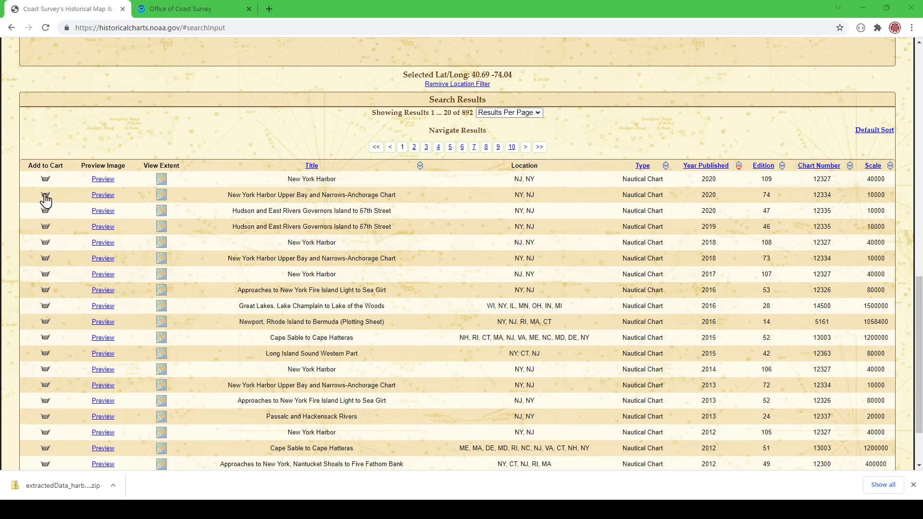
Add the 2020 Upper Bay and Narrows-Anchorage chart 12334 to the cart and download it.
left_click(46, 195)
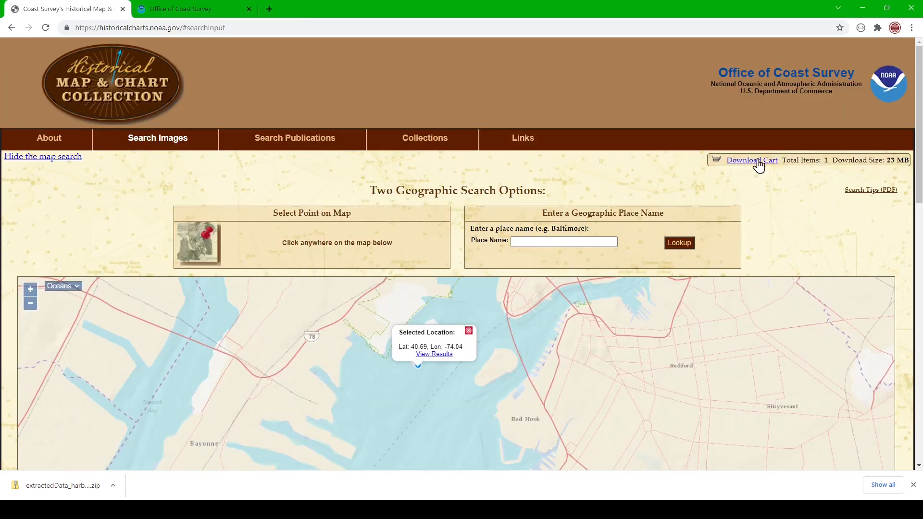
left_click(752, 160)
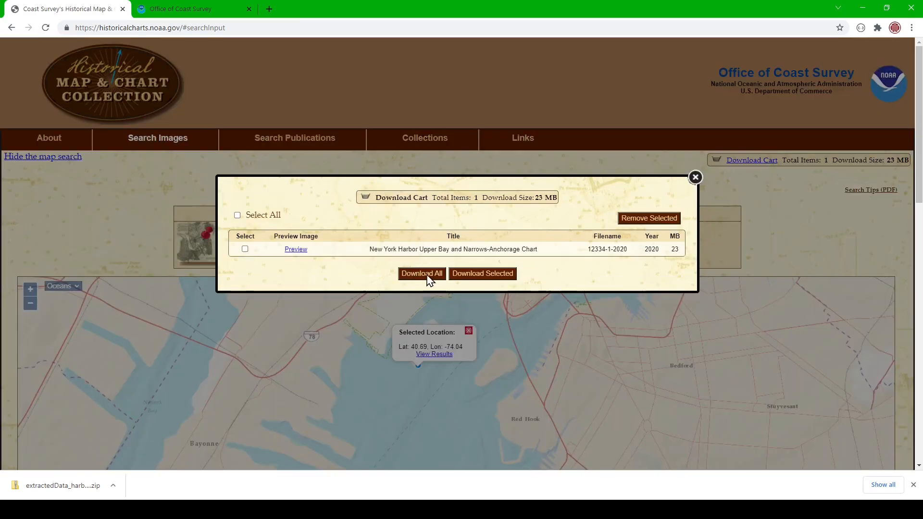
left_click(421, 274)
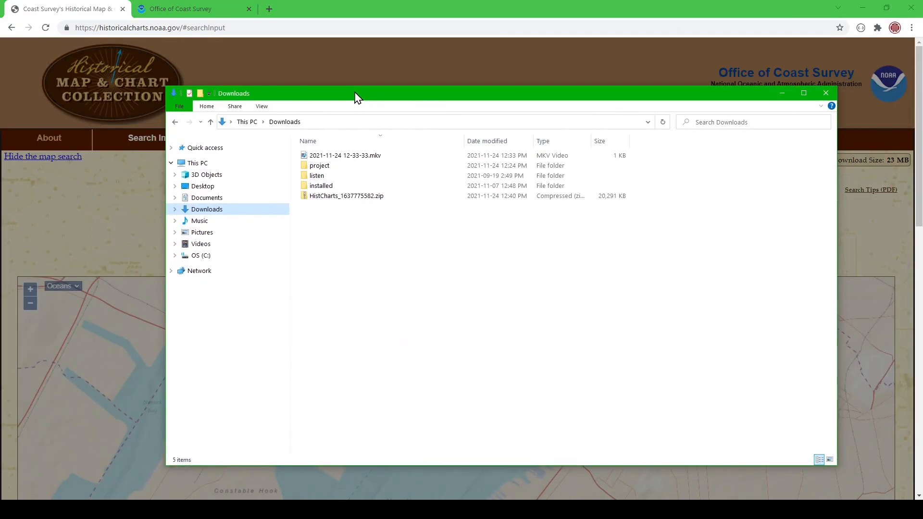
right_click(346, 196)
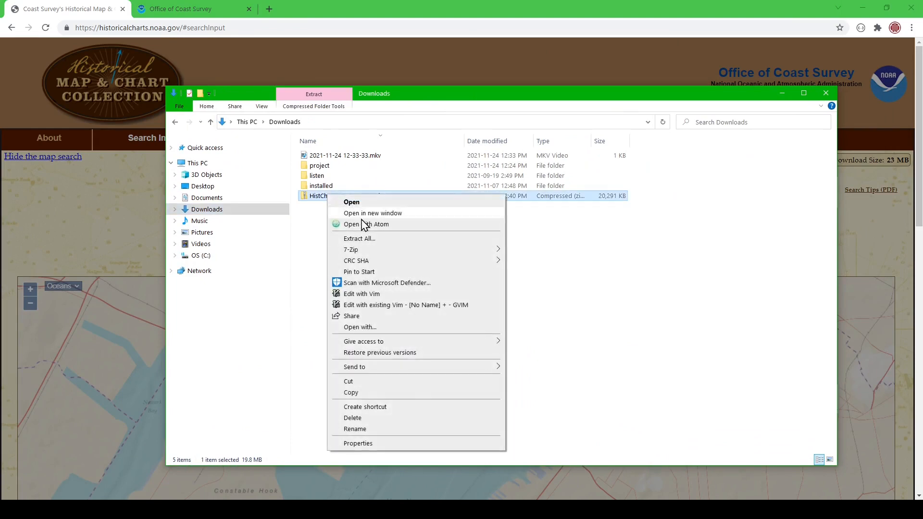
mouse_move(350, 249)
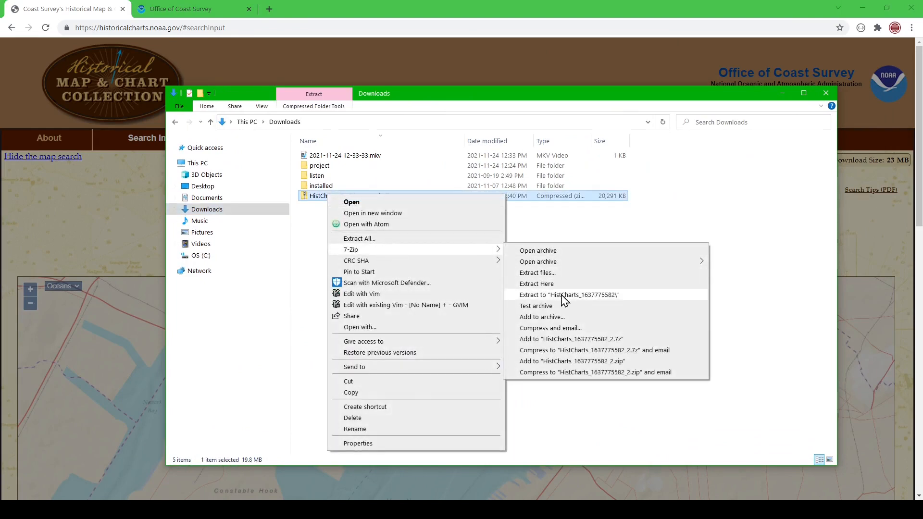
left_click(569, 295)
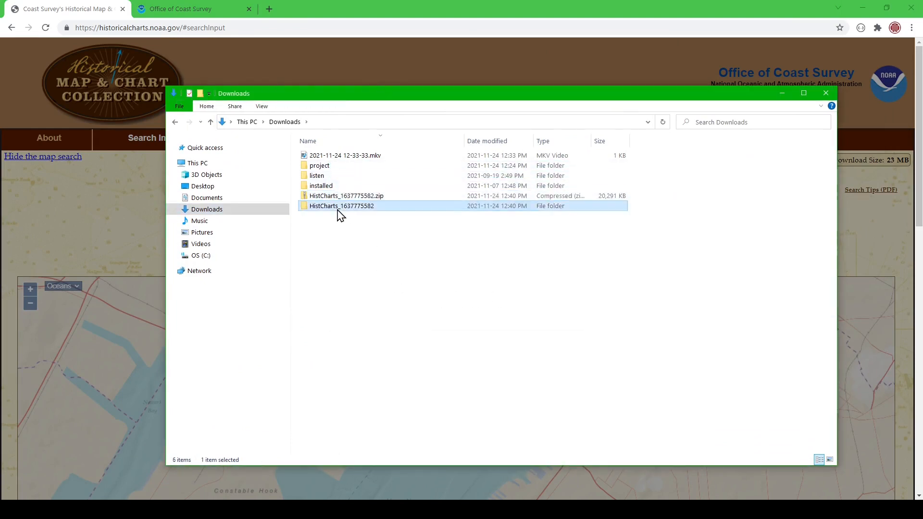
double_click(341, 206)
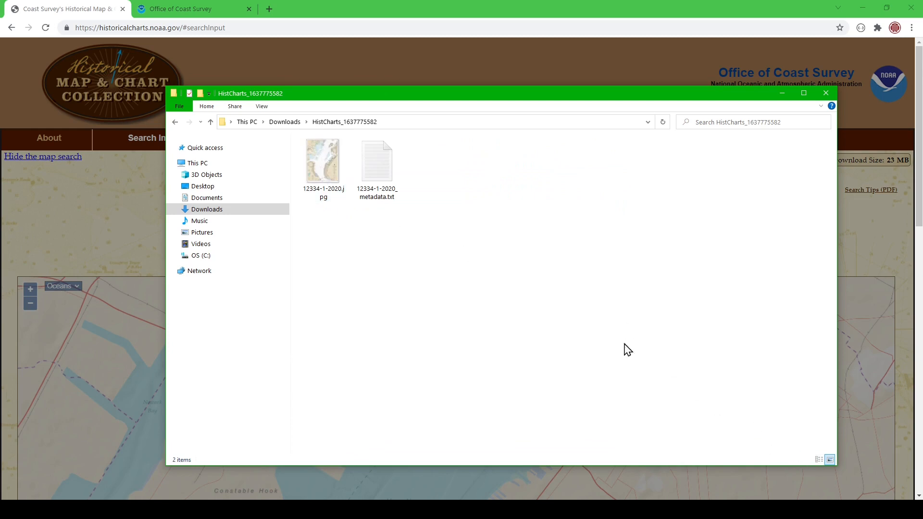
mouse_move(325, 164)
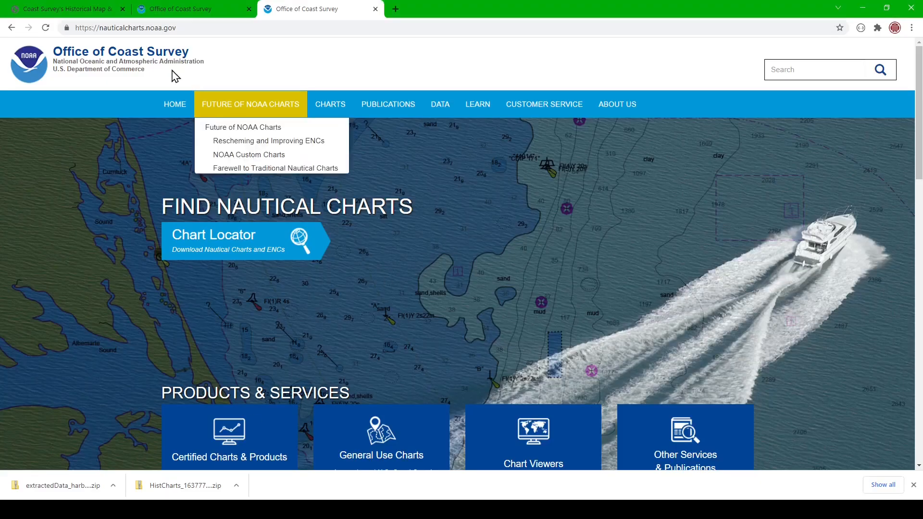
Go to GIS Data & Services from the DATA menu on nauticalcharts.noaa.gov.
left_click(174, 27)
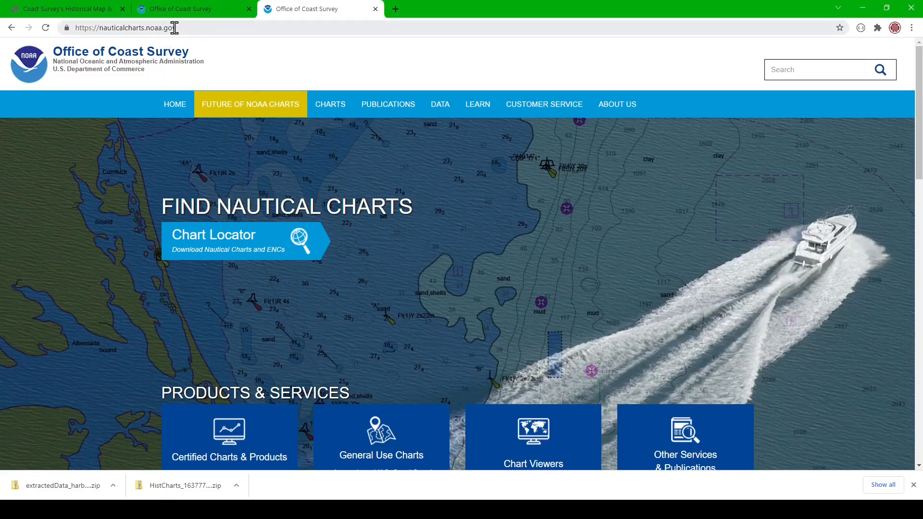
left_click(440, 105)
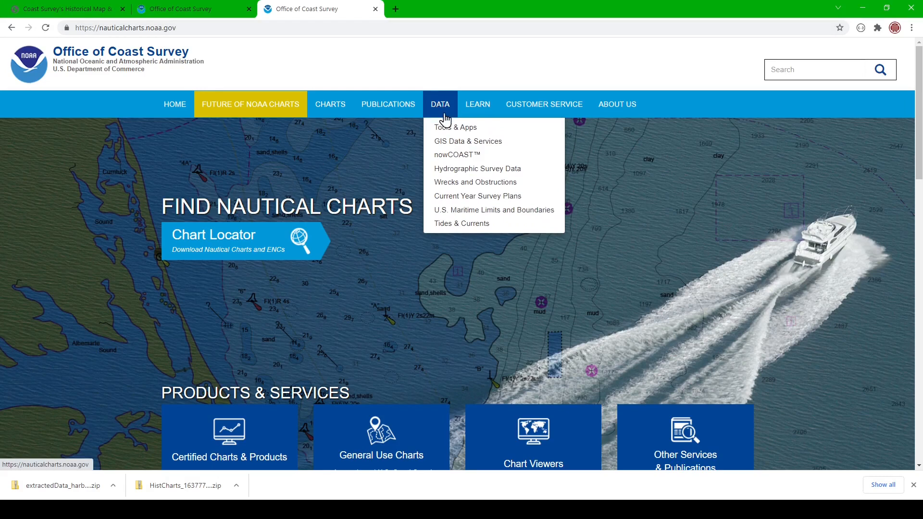
left_click(468, 141)
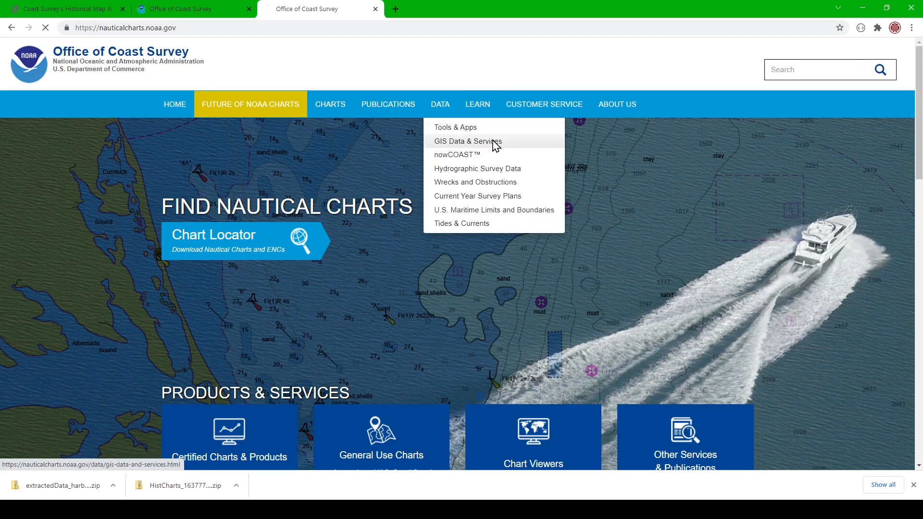
left_click(465, 141)
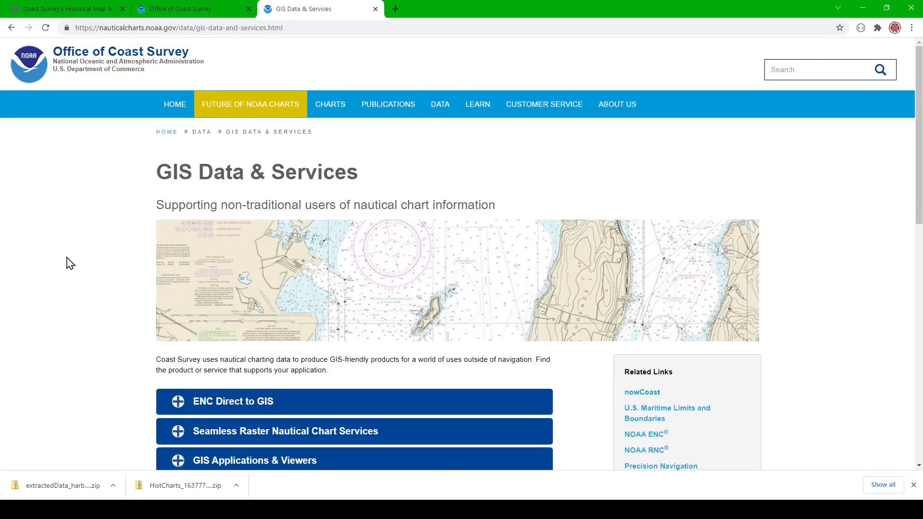
Expand Seamless Raster Nautical Chart Services and copy the Seamless RNC WMS link address.
scroll("down", 3)
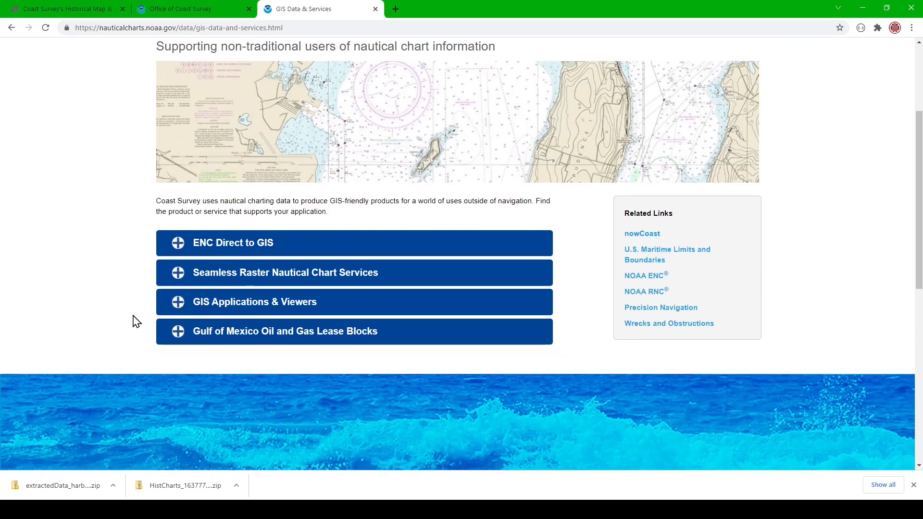
mouse_move(180, 277)
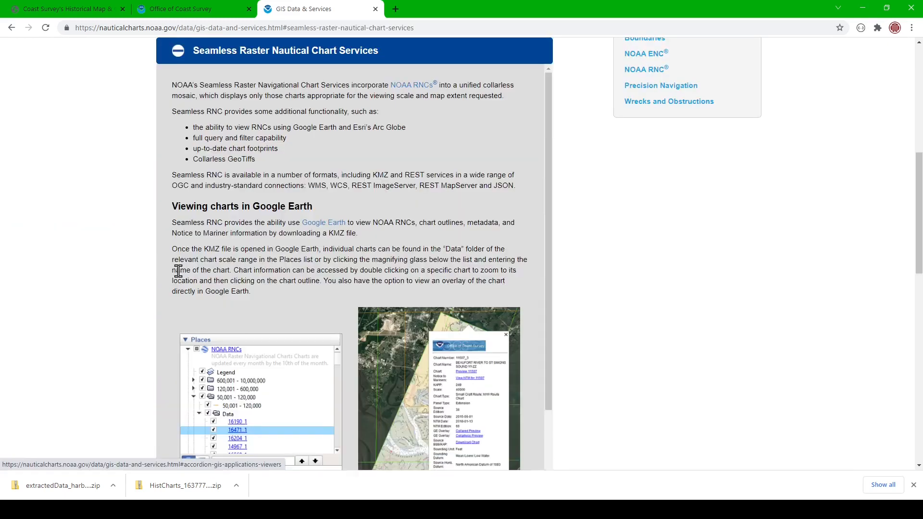
scroll("down", 3)
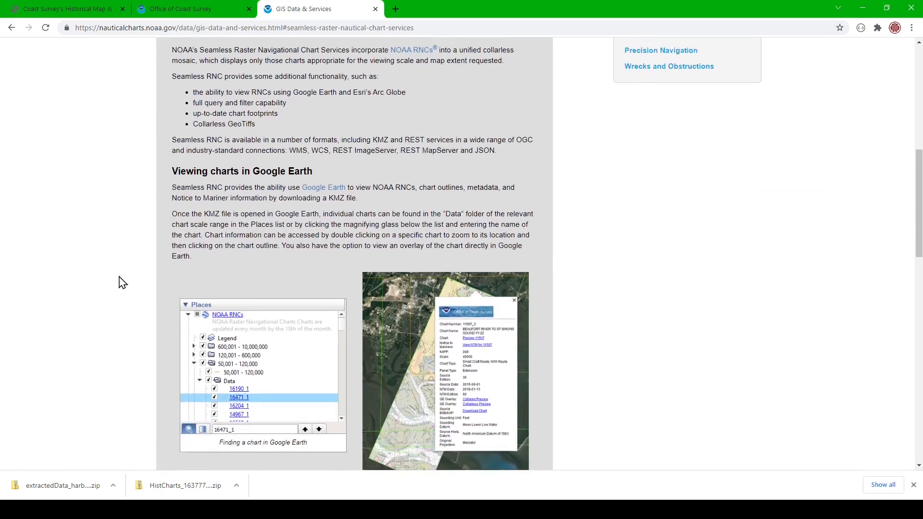
scroll("down", 3)
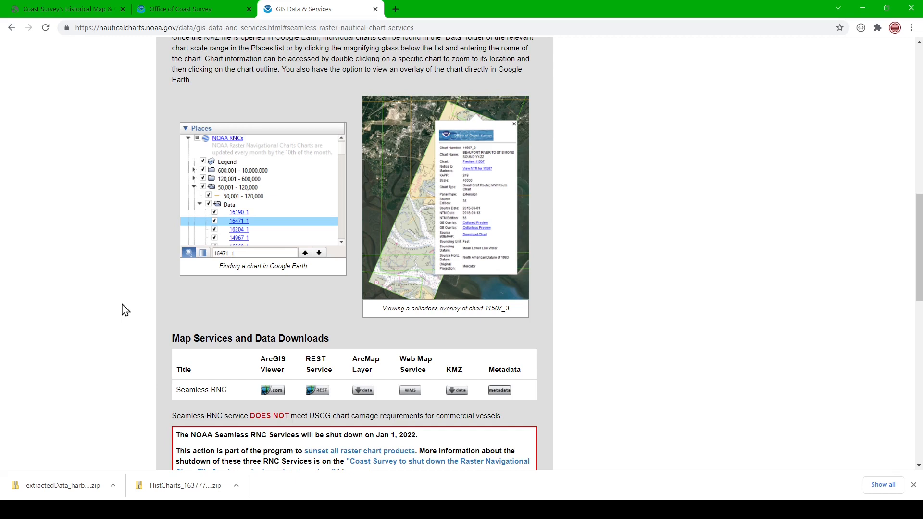
mouse_move(197, 390)
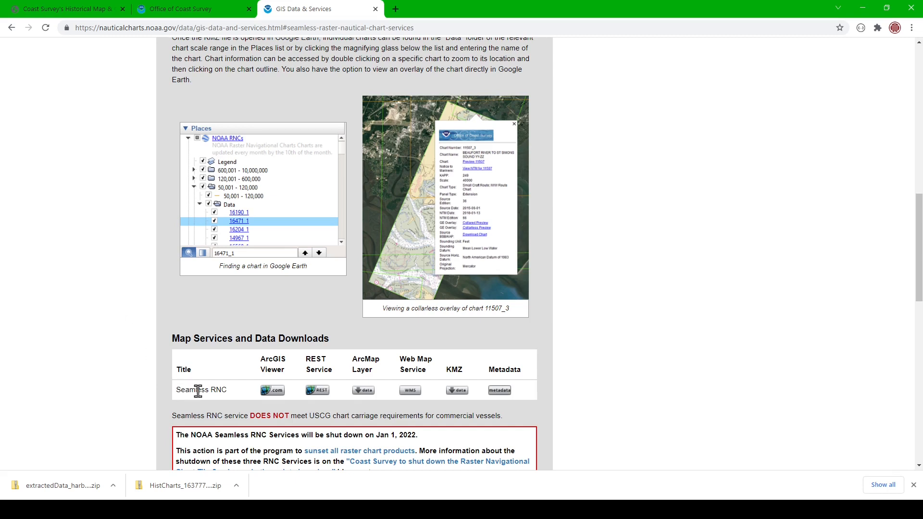
mouse_move(410, 390)
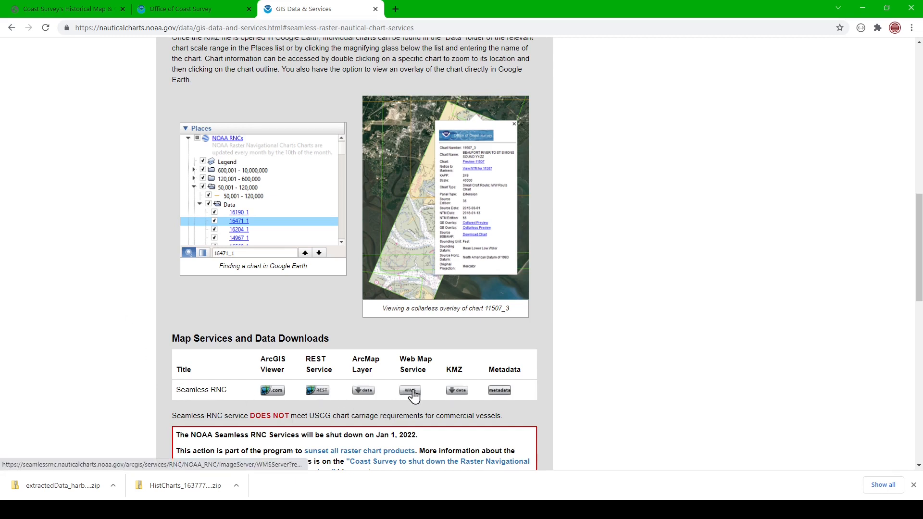
right_click(409, 391)
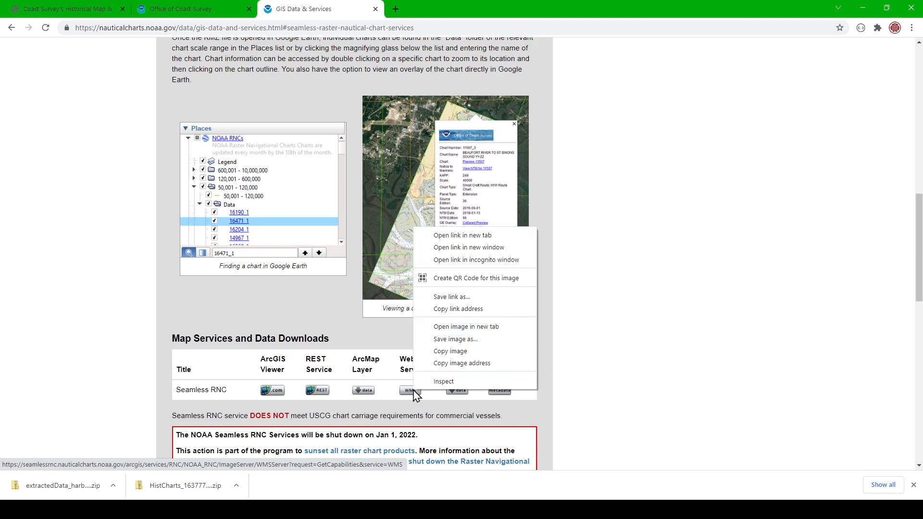
mouse_move(458, 315)
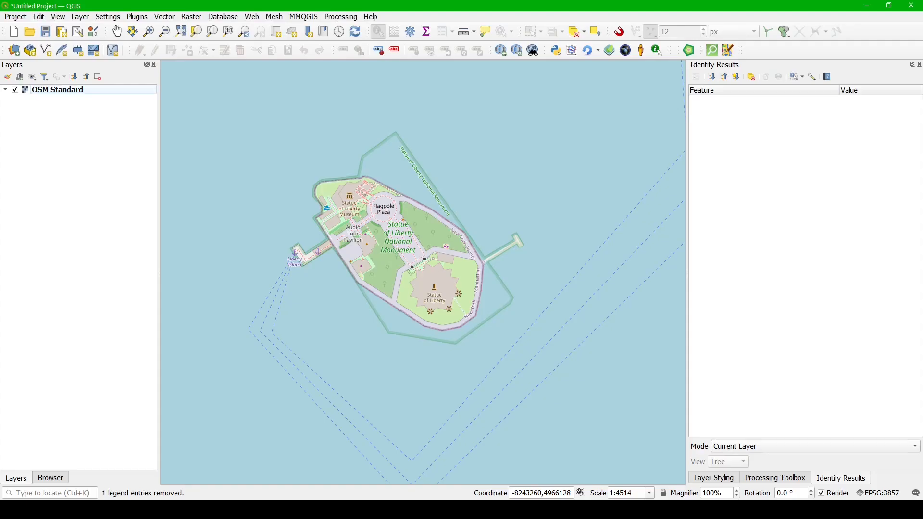
mouse_move(21, 46)
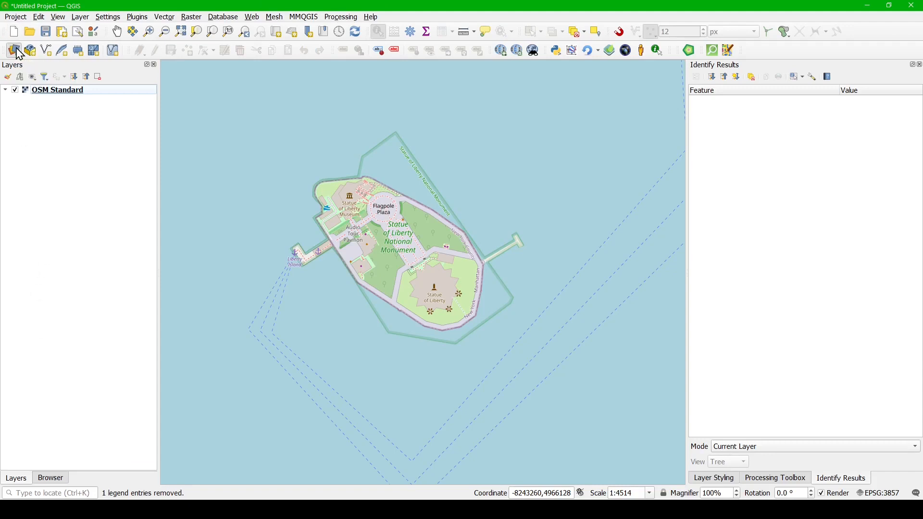
Save a WMS/WMTS connection named 'NOAA Raster Nautical Charts' using the pasted NOAA RNC URL.
left_click(12, 48)
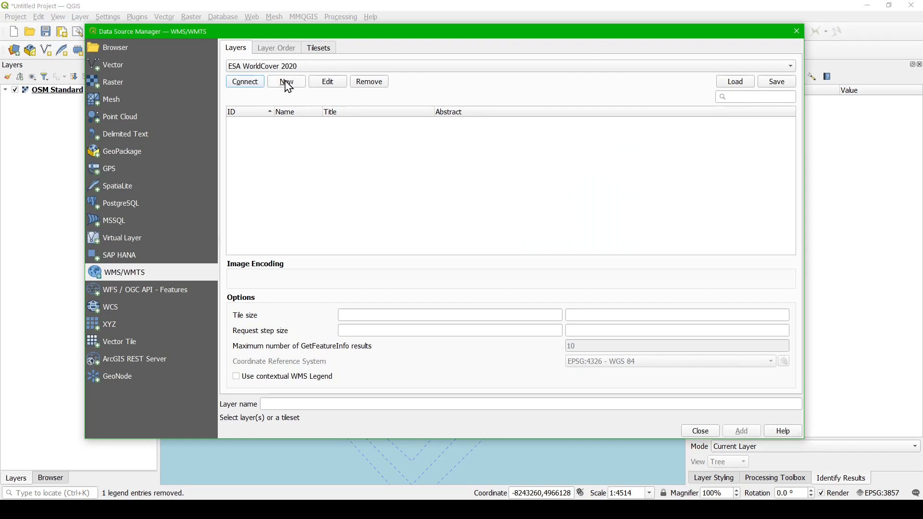
mouse_move(120, 290)
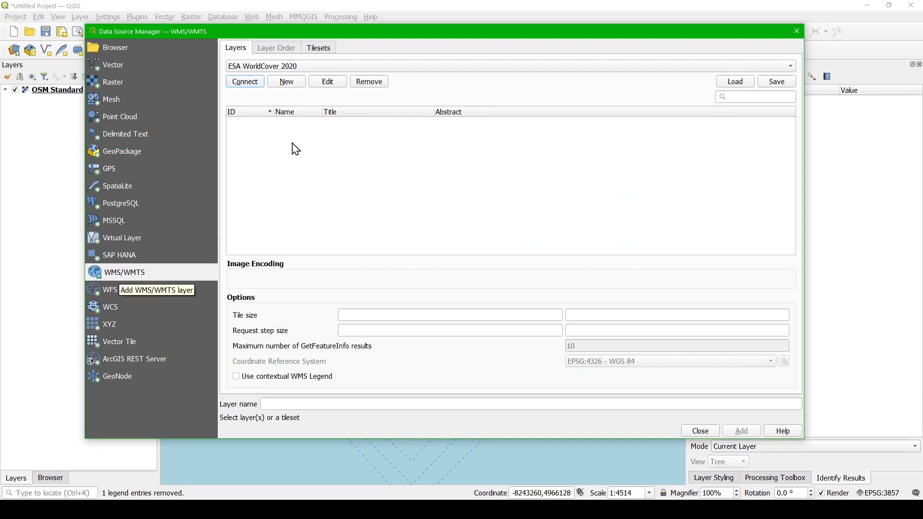
left_click(286, 81)
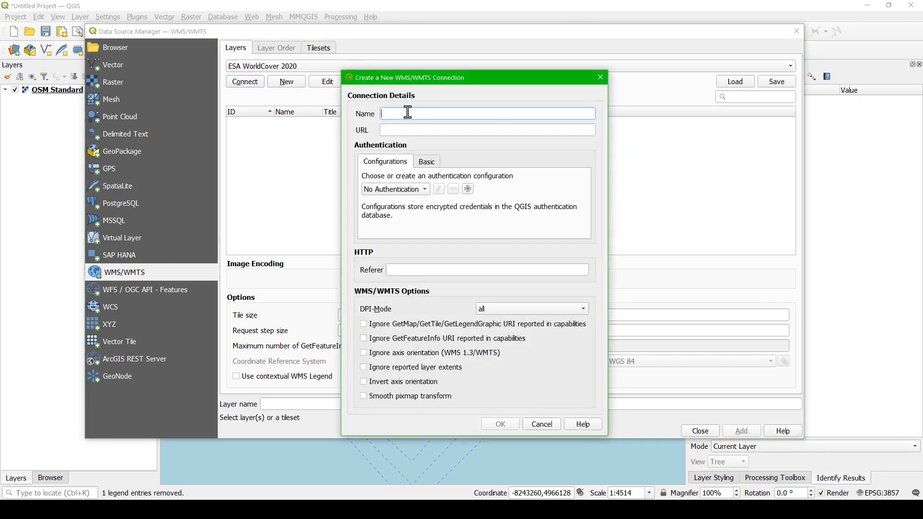
mouse_move(405, 109)
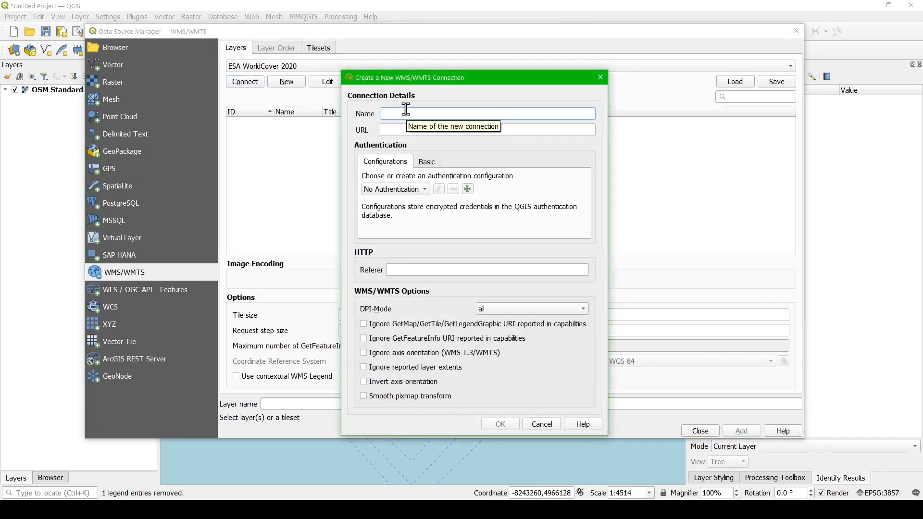
type("NOAA")
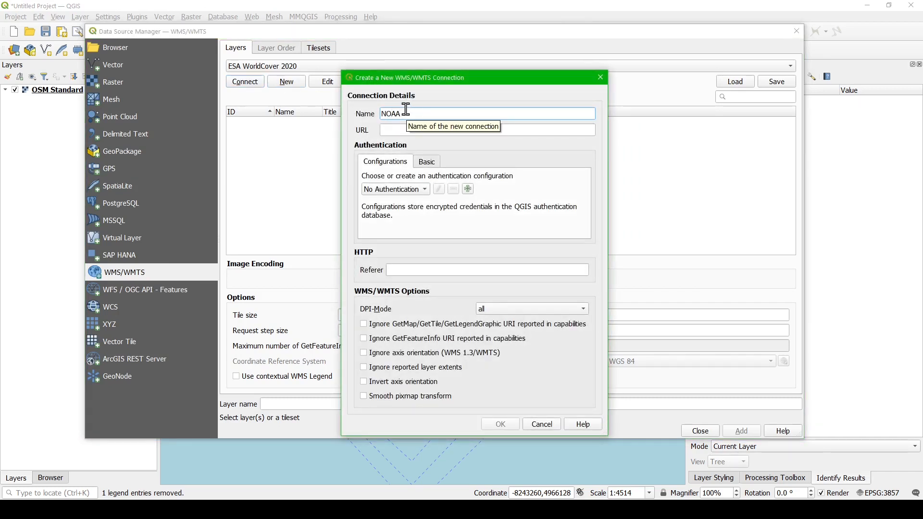
type("Raster Nat")
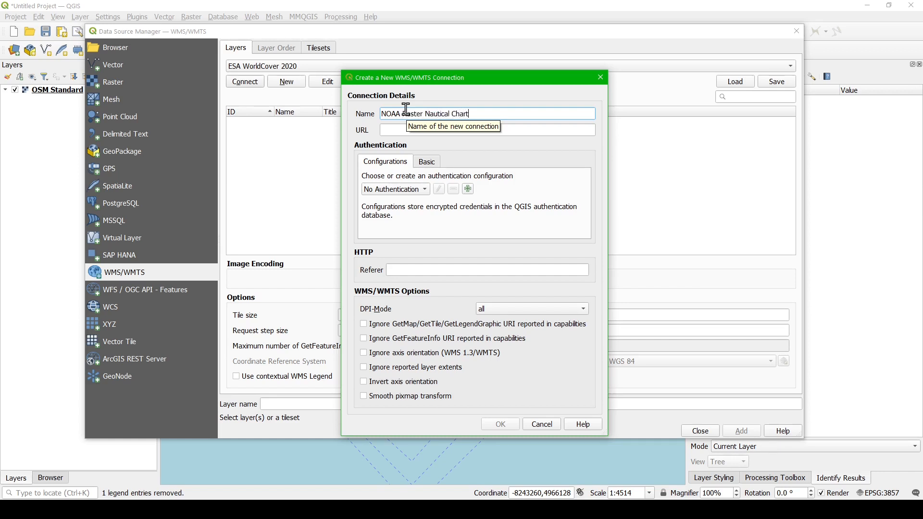
left_click(488, 130)
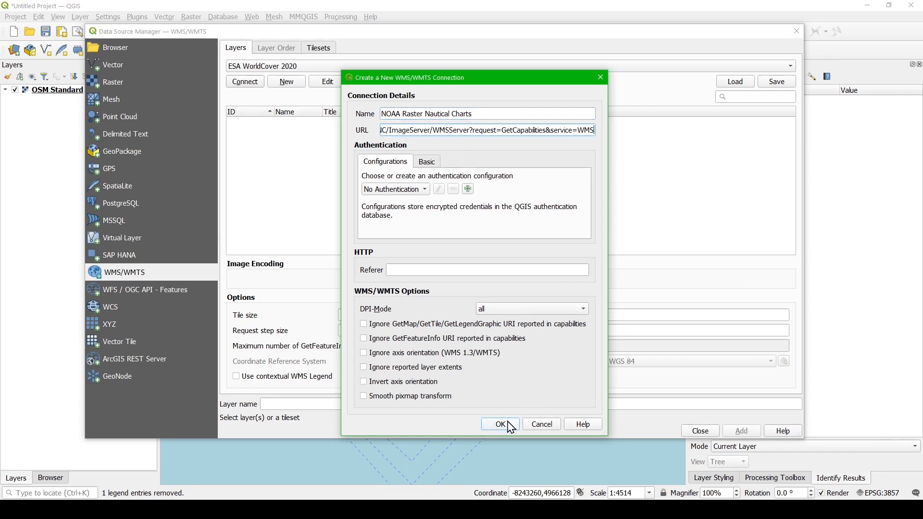
left_click(500, 424)
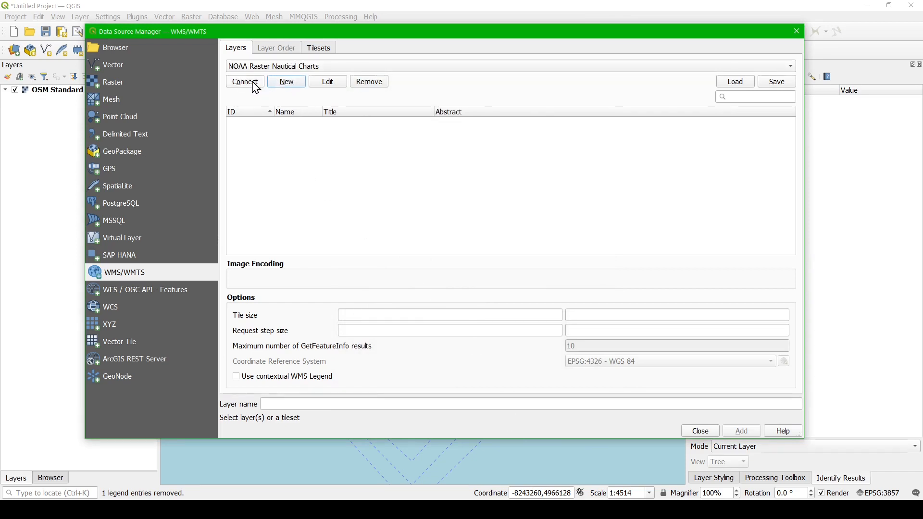
Connect to the NOAA service, add the NOAA_RNC layer, and close the Data Source Manager.
left_click(245, 81)
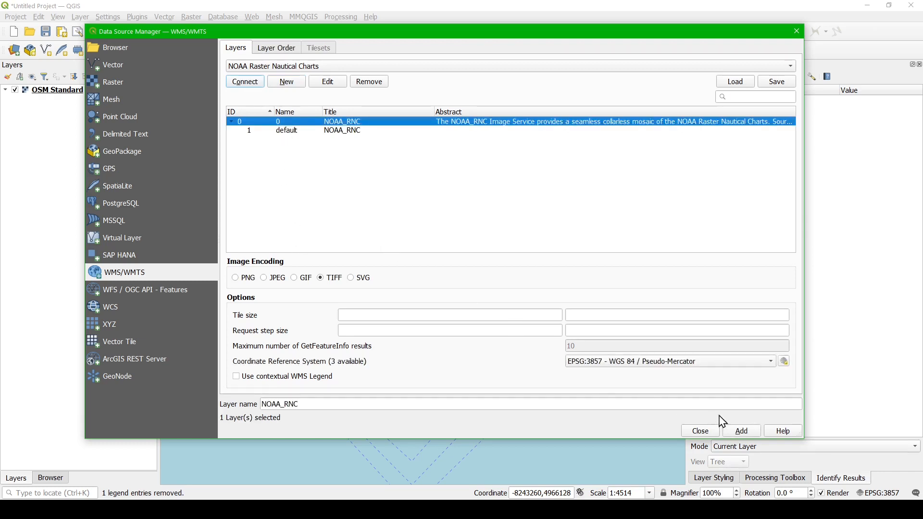
left_click(741, 431)
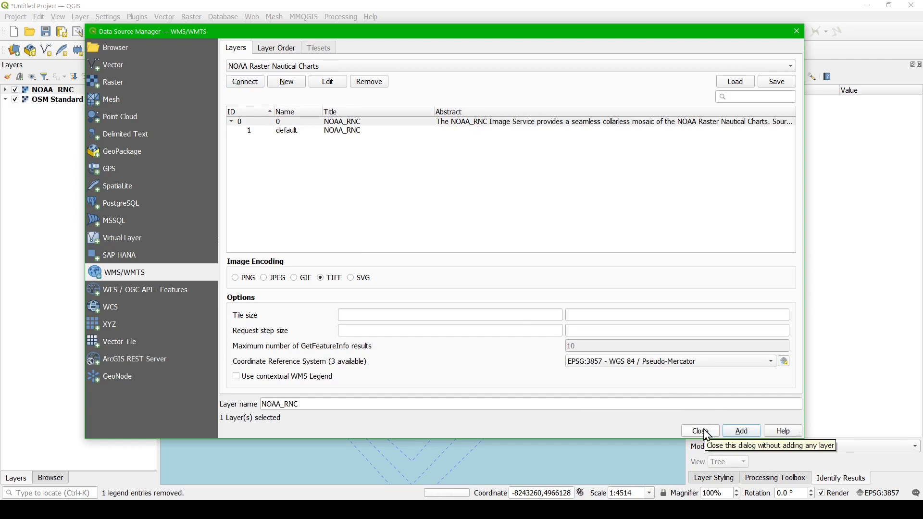
left_click(699, 431)
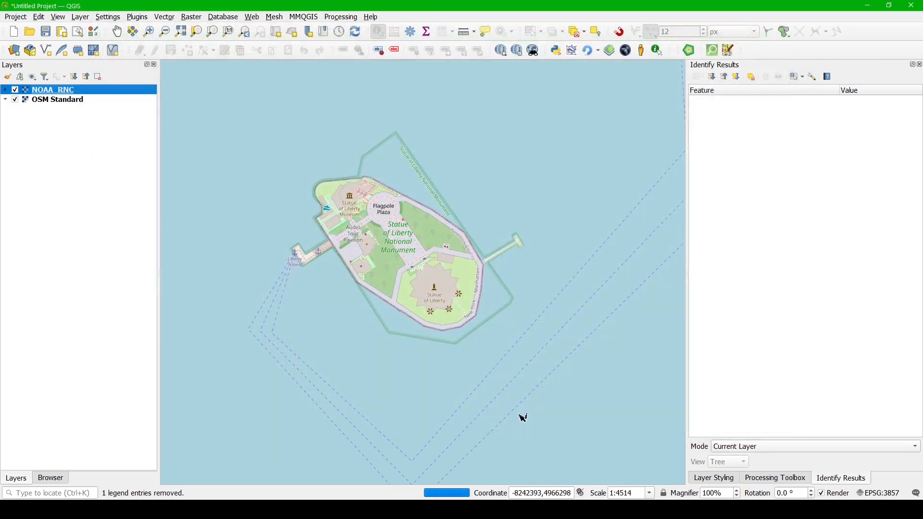
mouse_move(752, 331)
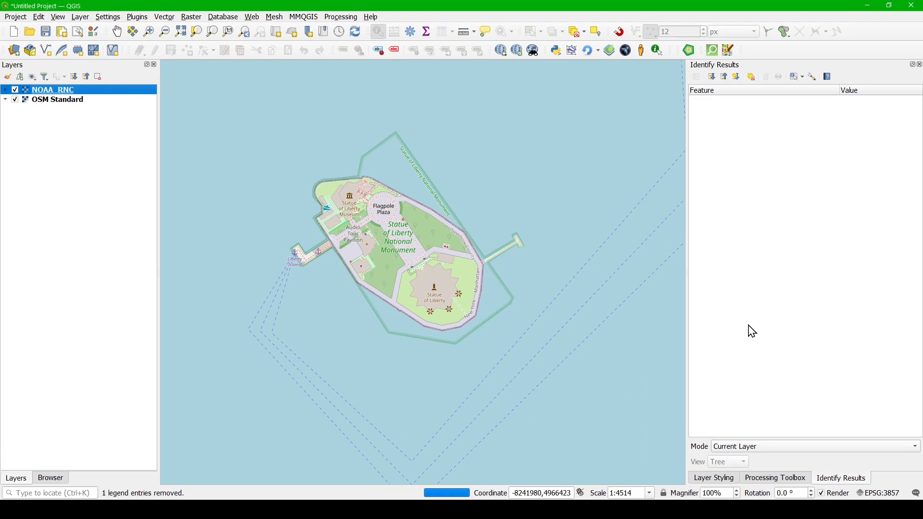
mouse_move(748, 330)
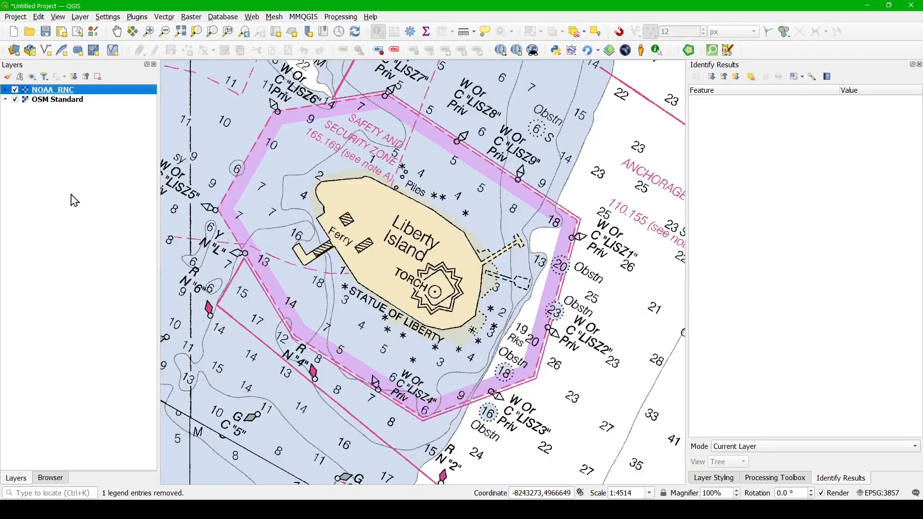
Toggle NOAA_RNC off and on against OSM Standard, leaving the chart visible.
left_click(15, 89)
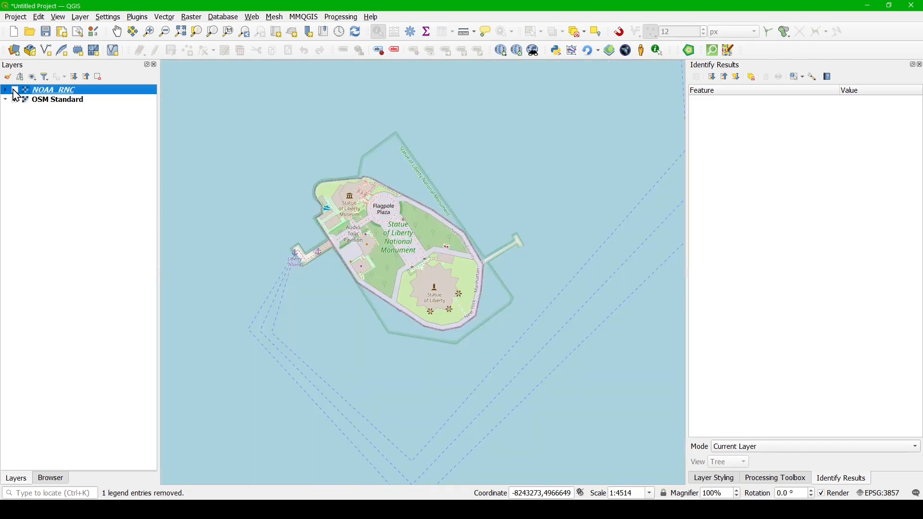
left_click(13, 90)
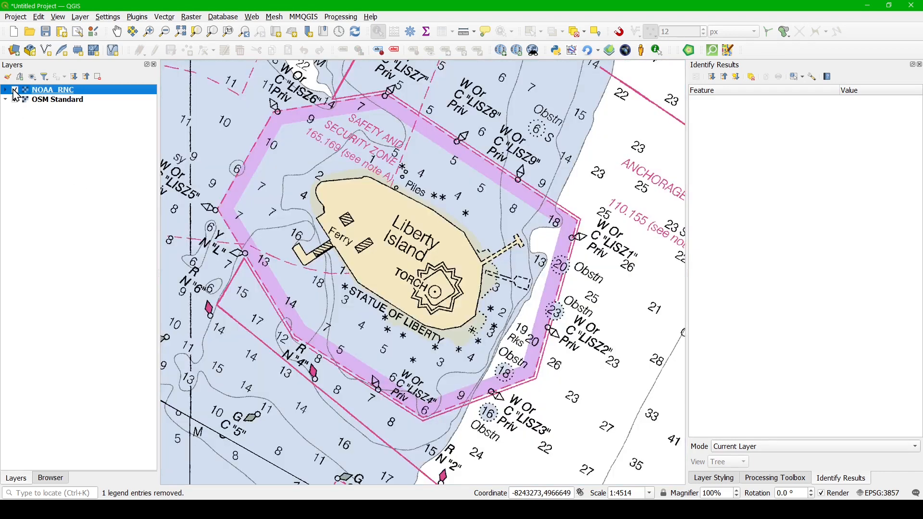
left_click(19, 99)
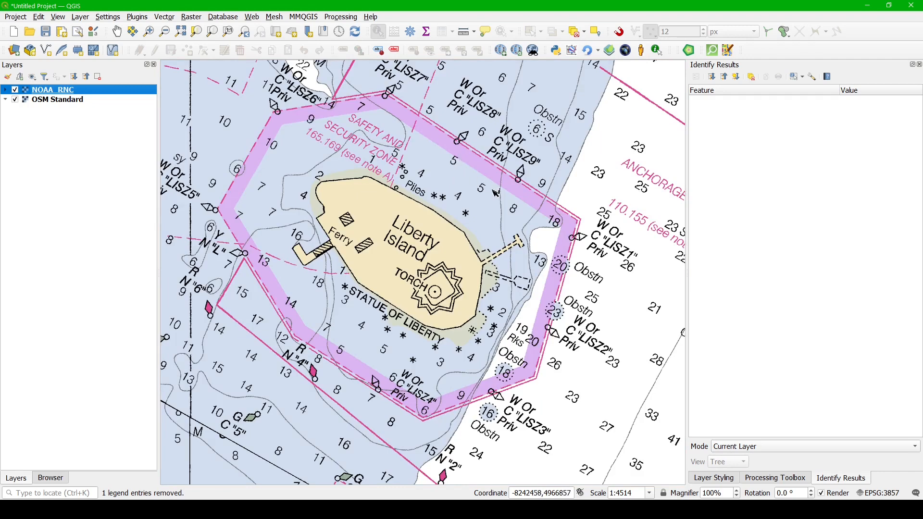
mouse_move(399, 379)
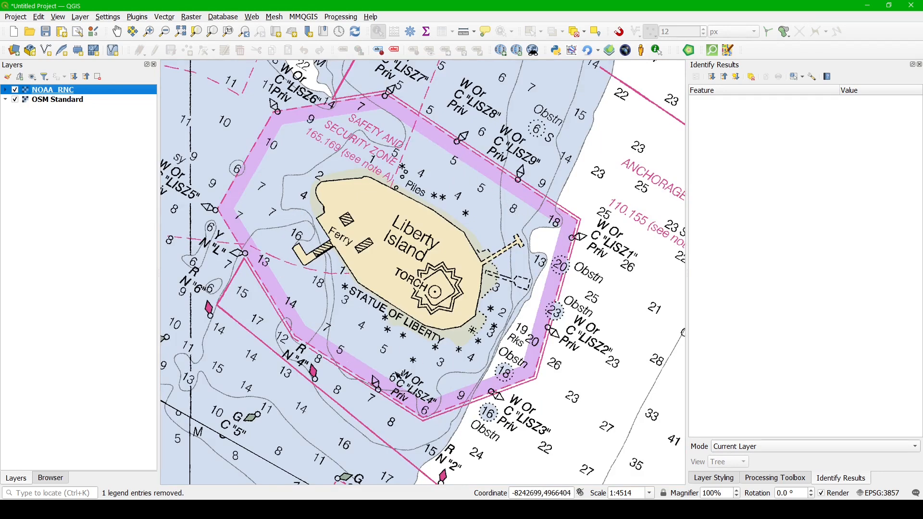
mouse_move(382, 351)
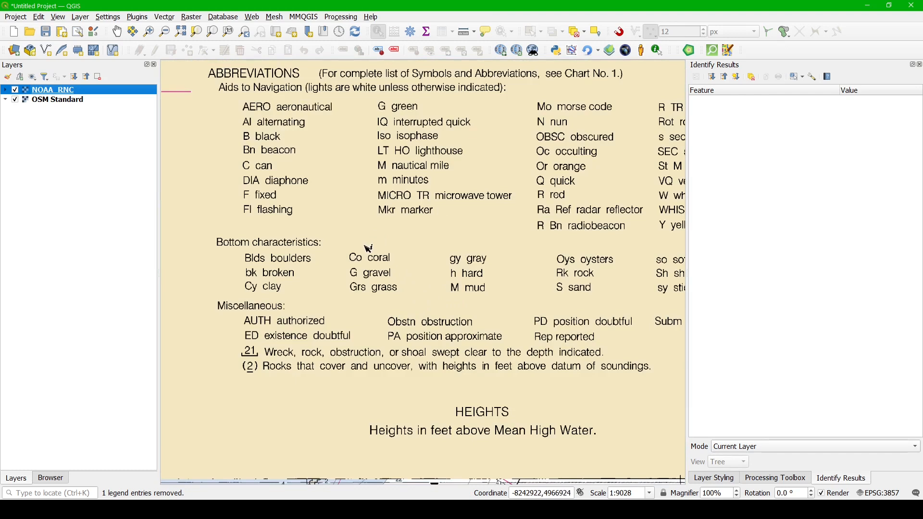
mouse_move(334, 289)
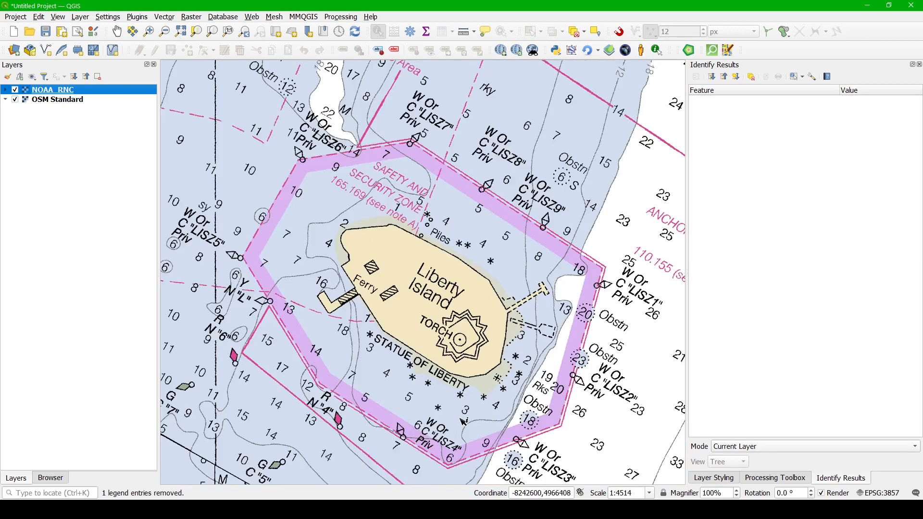
mouse_move(288, 235)
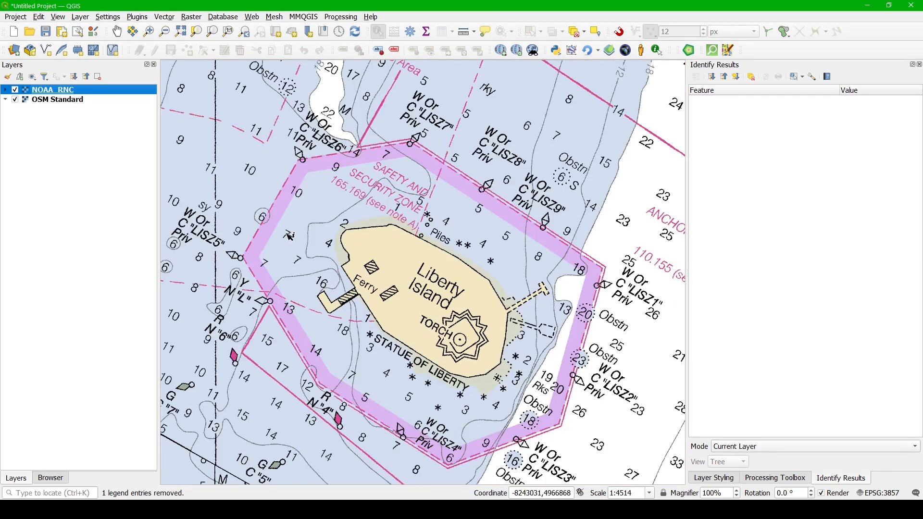
mouse_move(304, 264)
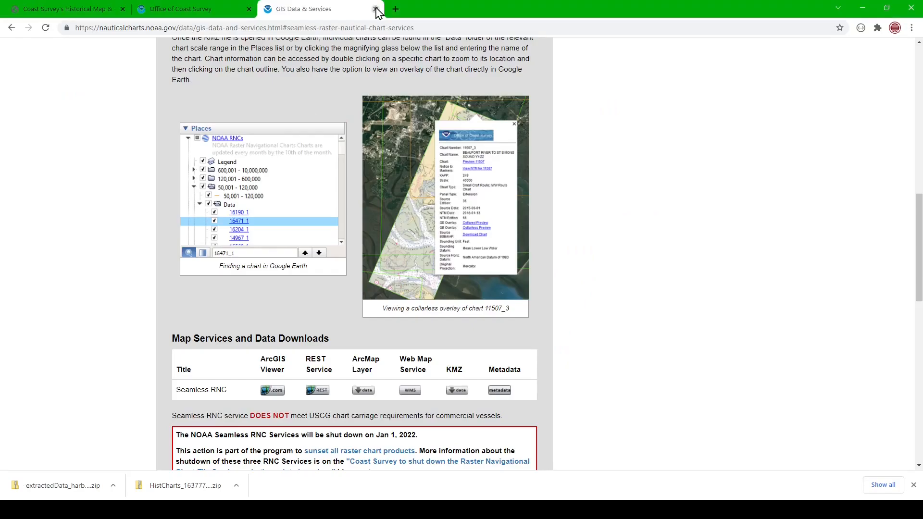
Close the GIS Data & Services browser tab.
left_click(374, 8)
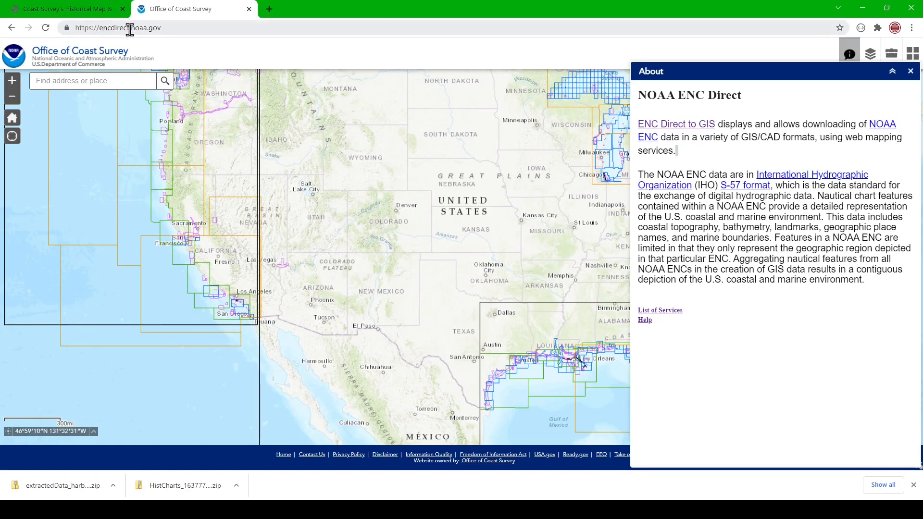
mouse_move(288, 13)
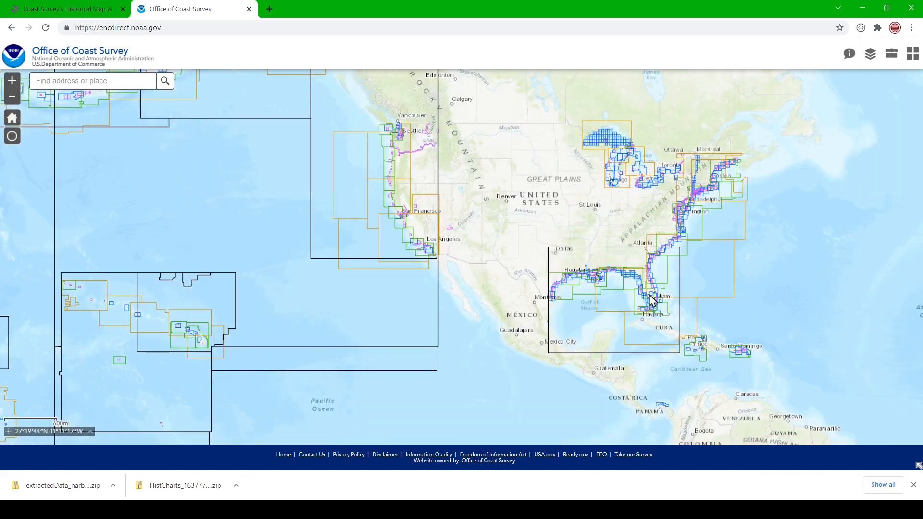
mouse_move(696, 186)
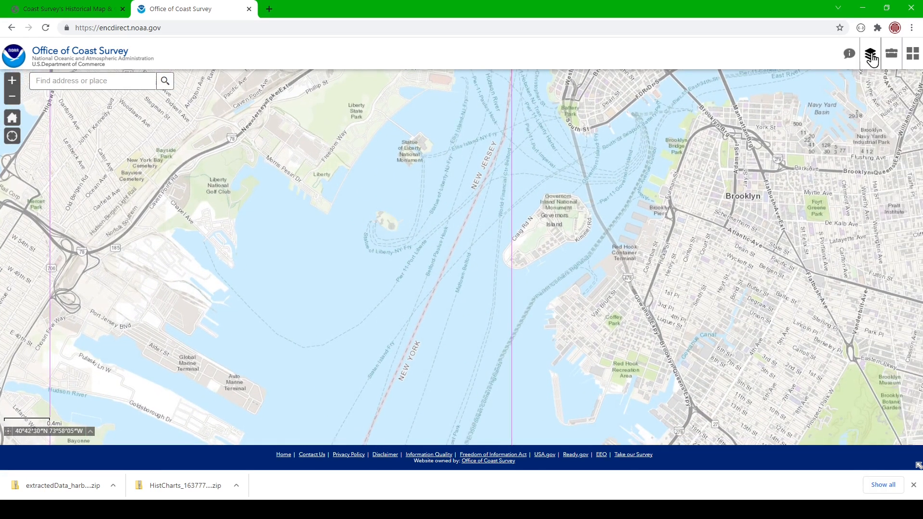
Switch on the Harbour scale band in the ENC layer list.
left_click(870, 53)
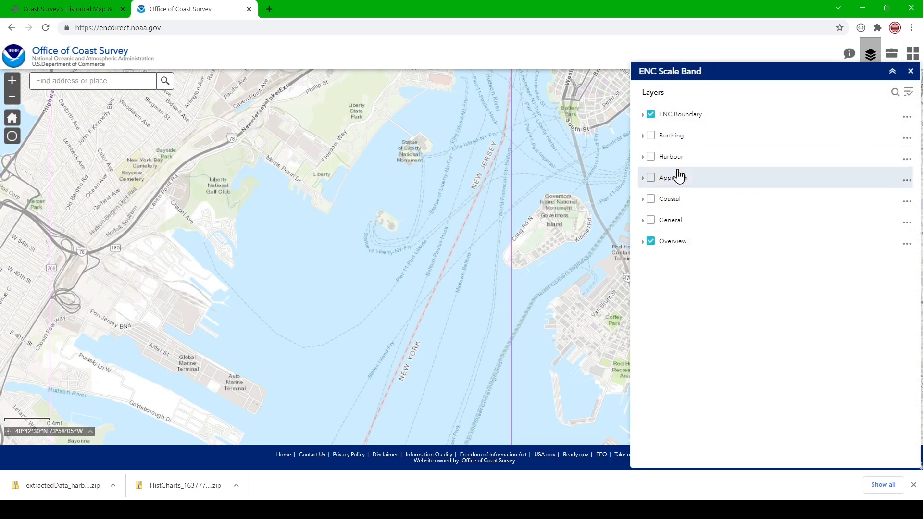
mouse_move(681, 226)
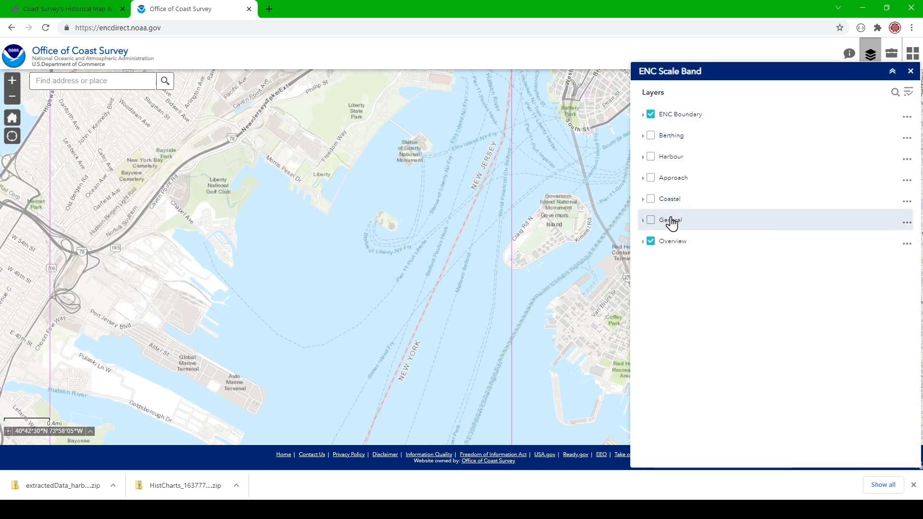
mouse_move(684, 225)
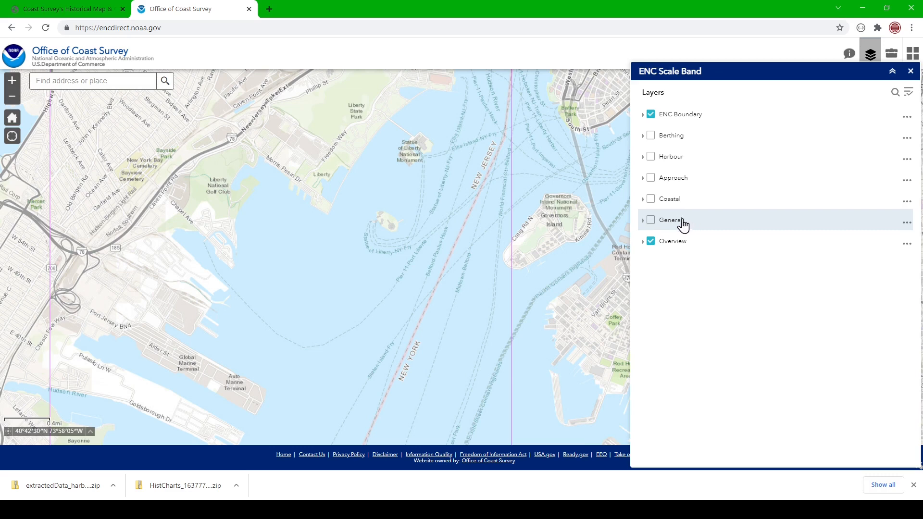
mouse_move(686, 210)
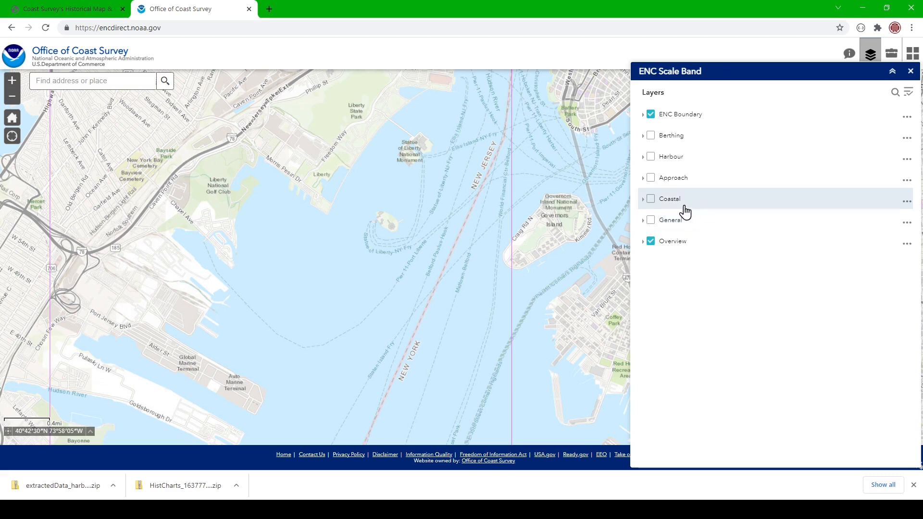
mouse_move(676, 205)
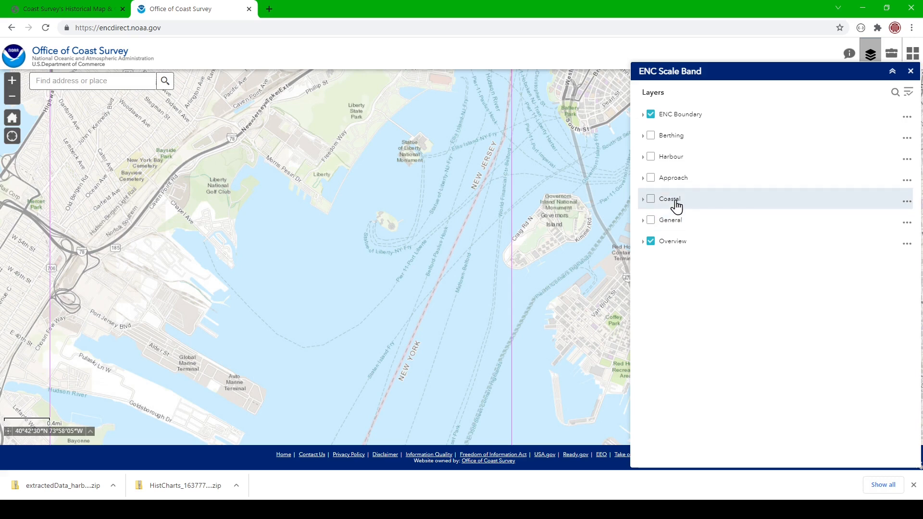
mouse_move(678, 138)
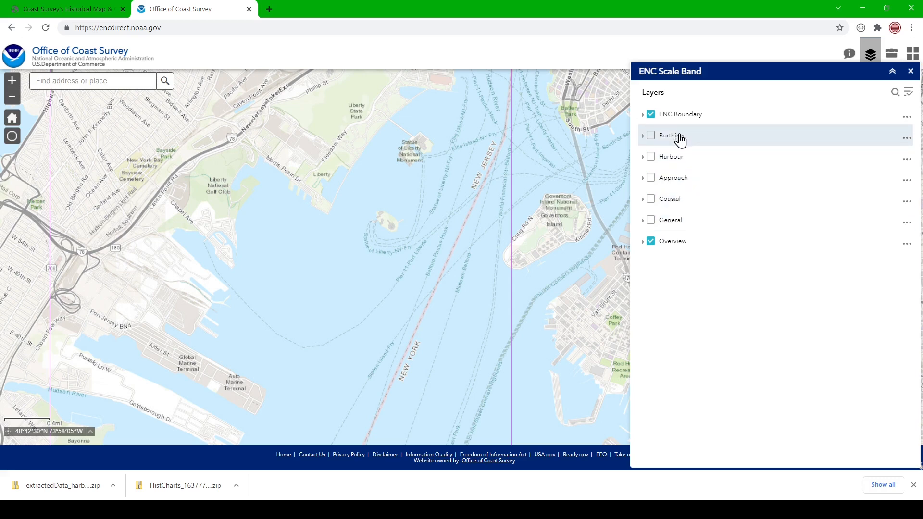
mouse_move(653, 163)
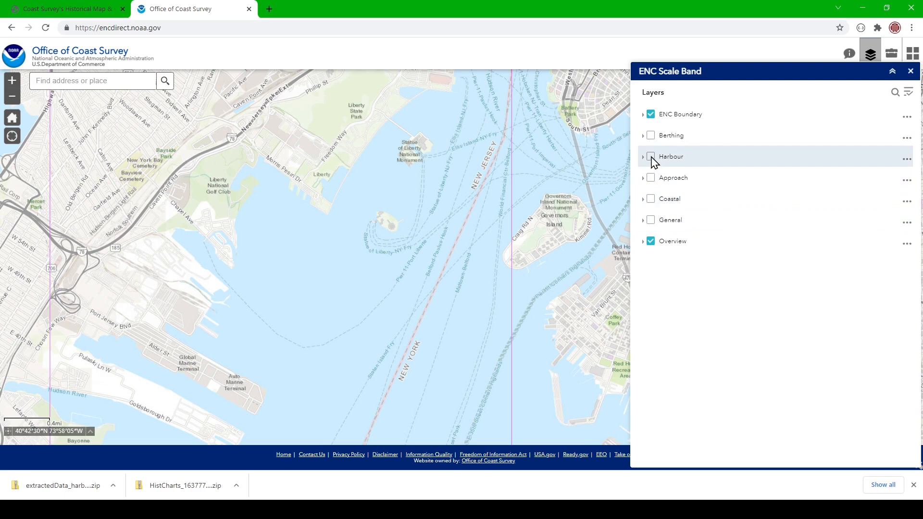
left_click(650, 156)
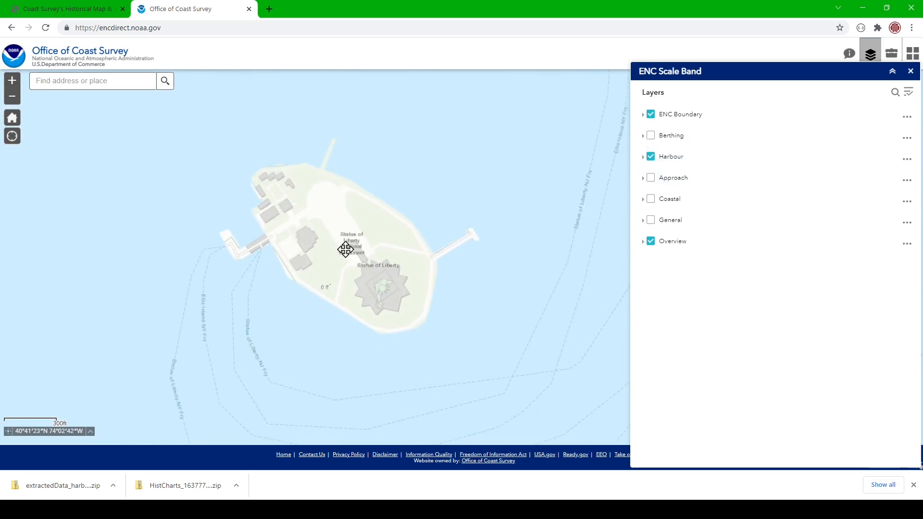
Expand the Harbour band to browse sublayers like SoundingsP and DepthsL.
left_click(643, 156)
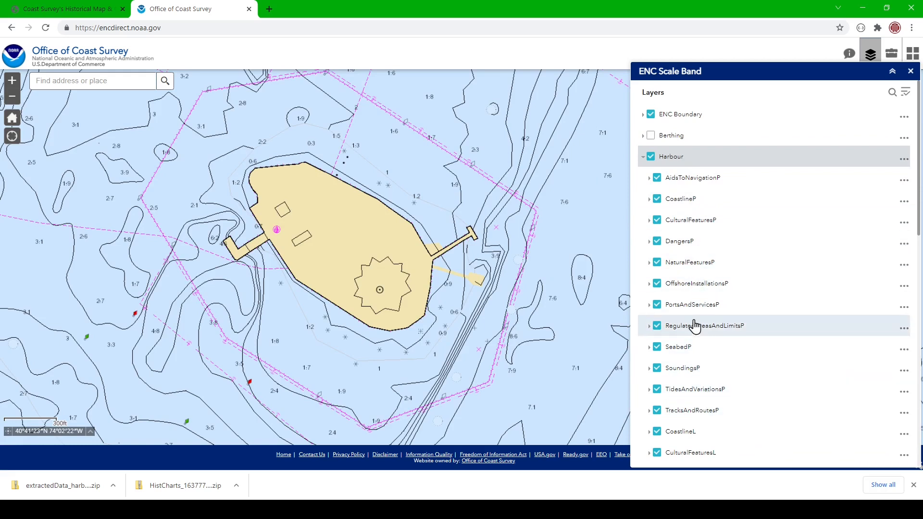
mouse_move(705, 239)
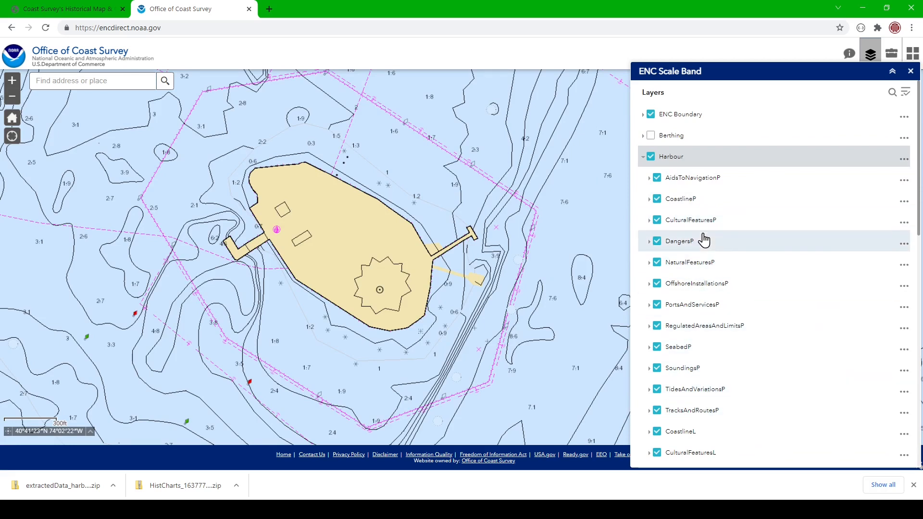
scroll("down", 3)
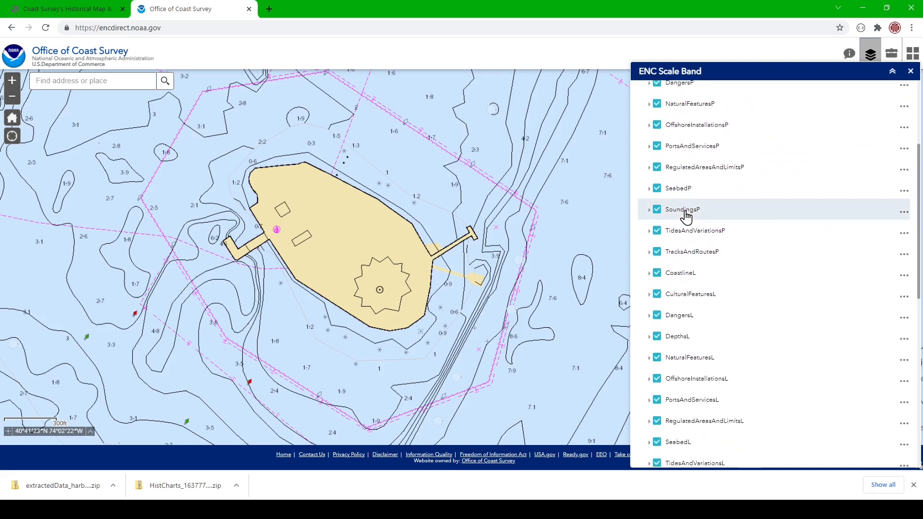
mouse_move(706, 217)
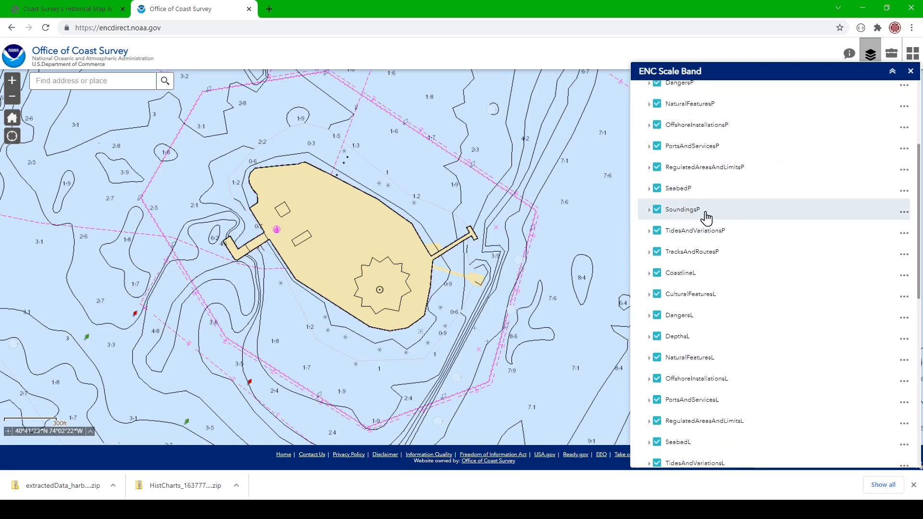
mouse_move(706, 278)
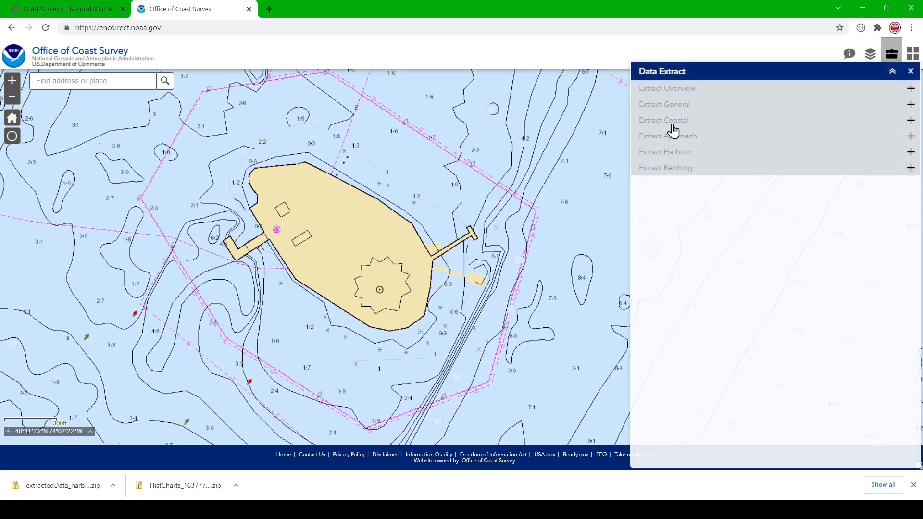
mouse_move(674, 152)
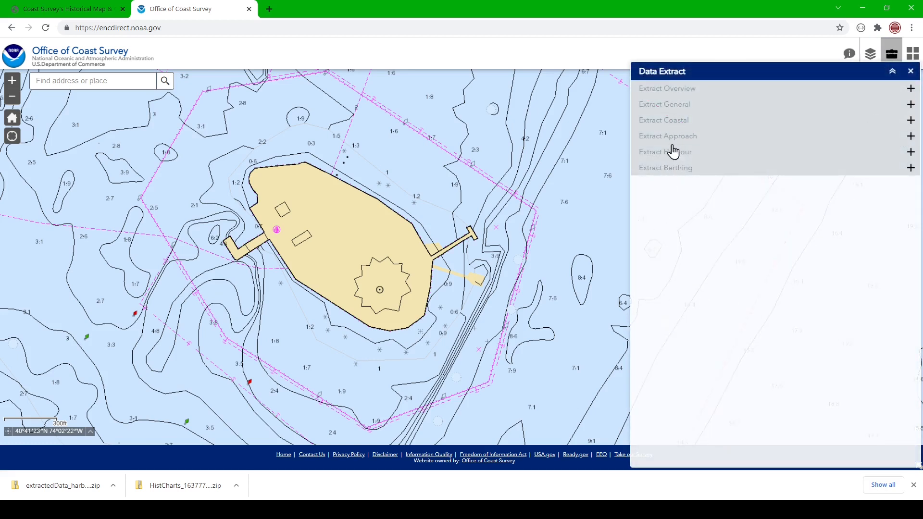
mouse_move(671, 158)
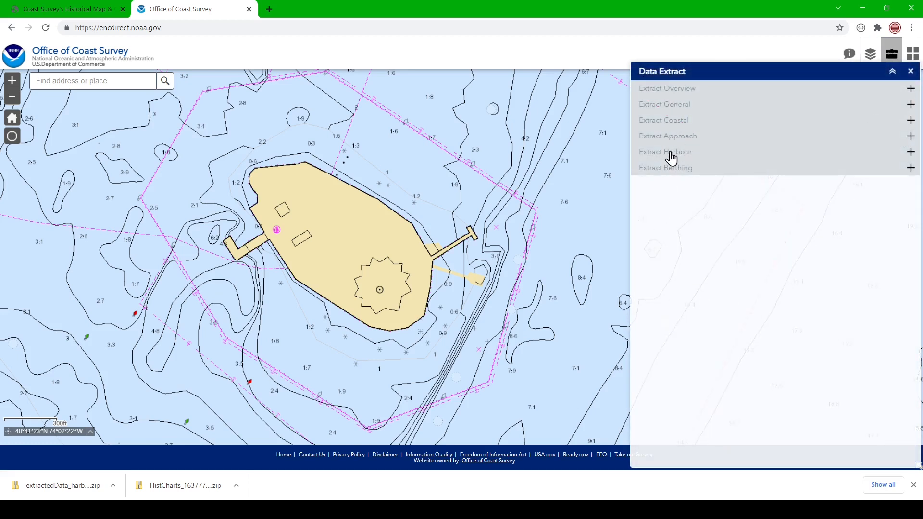
Select Harbour SoundingsP sounding points and DepthsL depth contour lines for extraction.
left_click(664, 151)
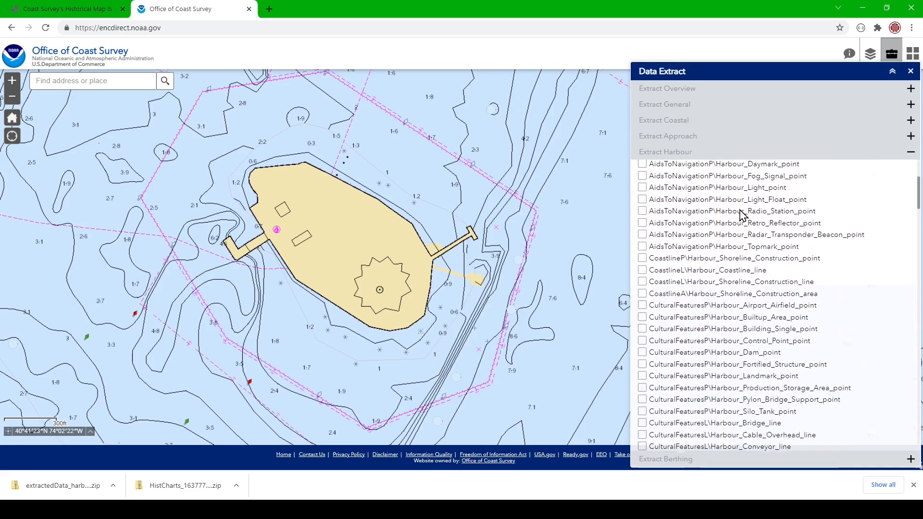
scroll("down", 3)
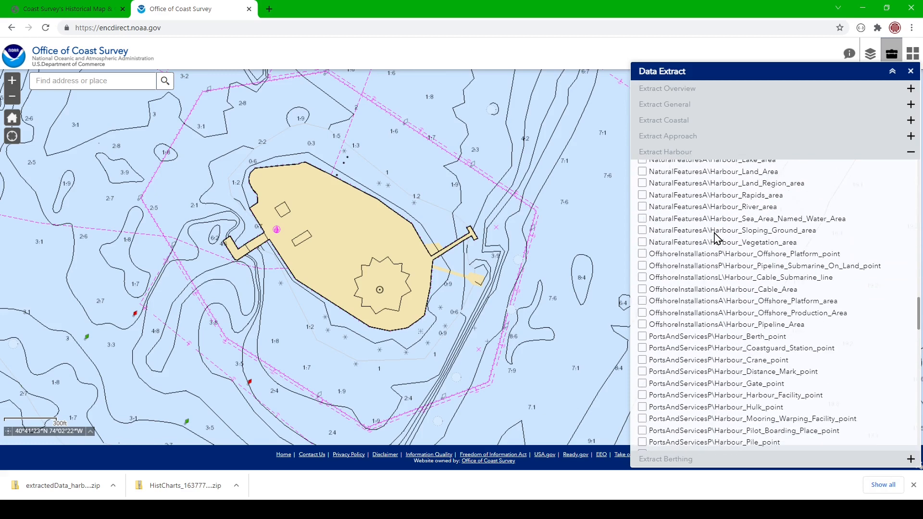
scroll("down", 3)
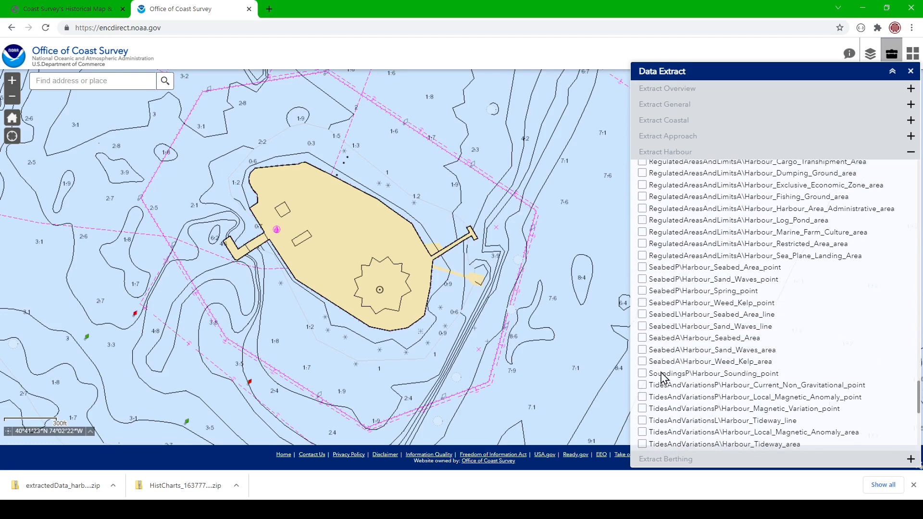
left_click(642, 374)
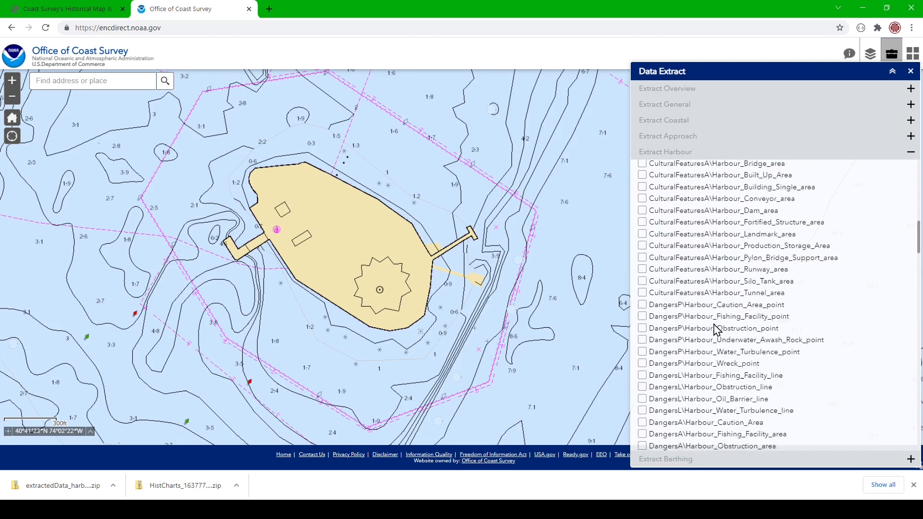
scroll("down", 3)
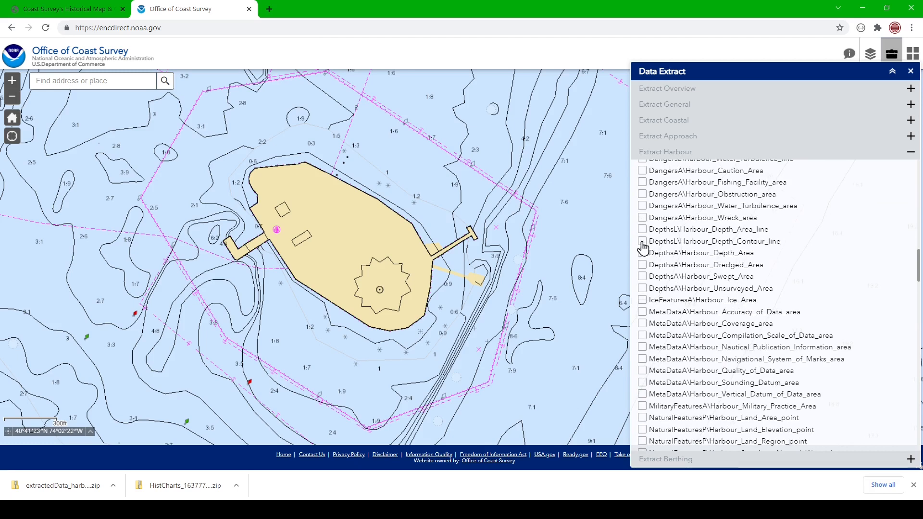
mouse_move(728, 253)
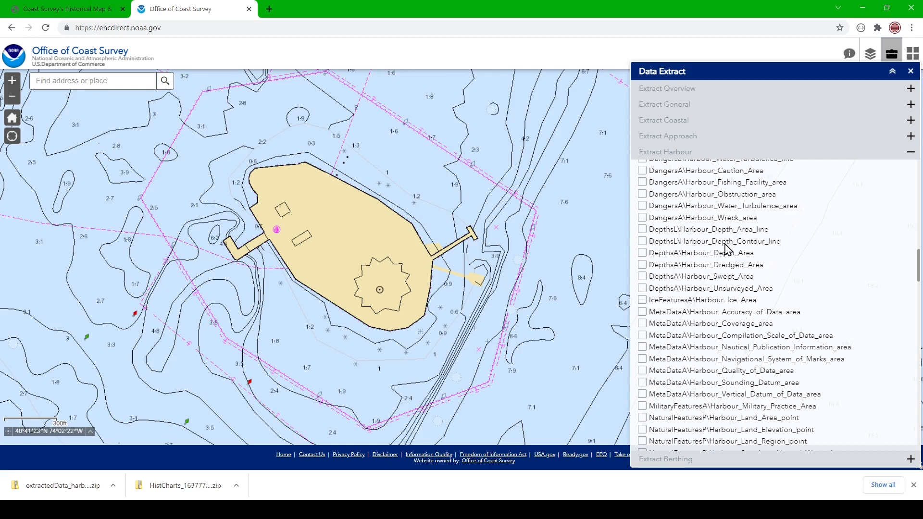
left_click(642, 240)
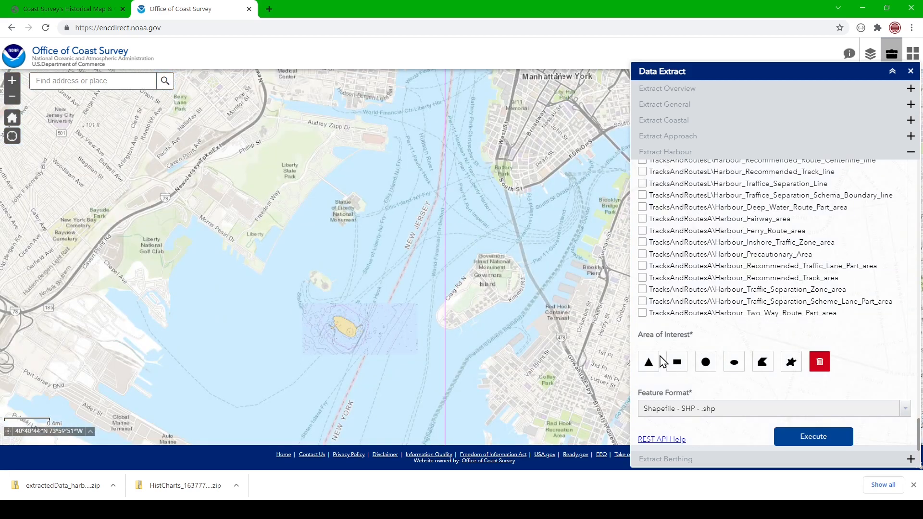
Extract a rectangle over the harbour as Shapefile and download the output zip.
left_click(676, 361)
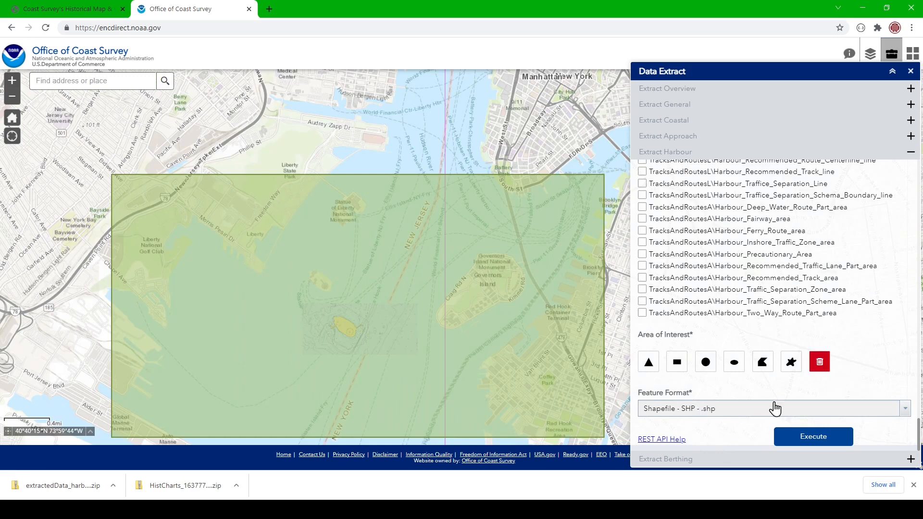
left_click(813, 437)
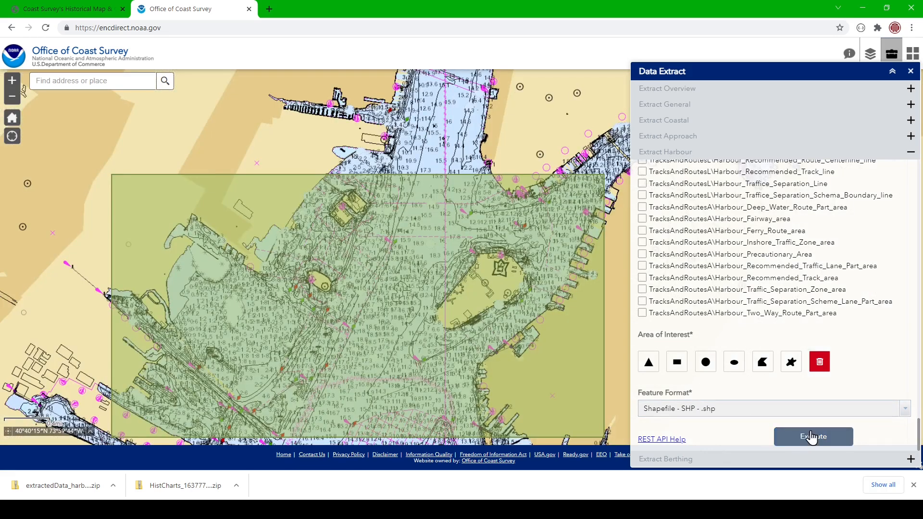
left_click(813, 436)
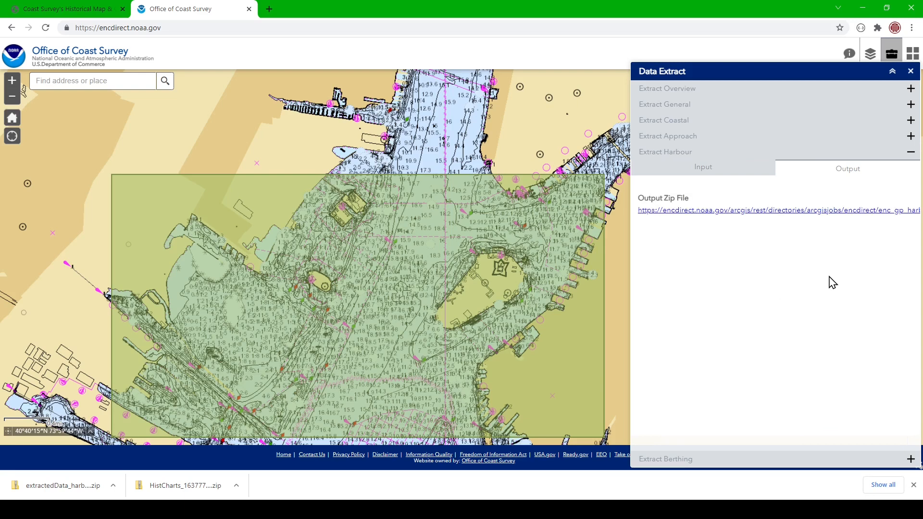
mouse_move(805, 302)
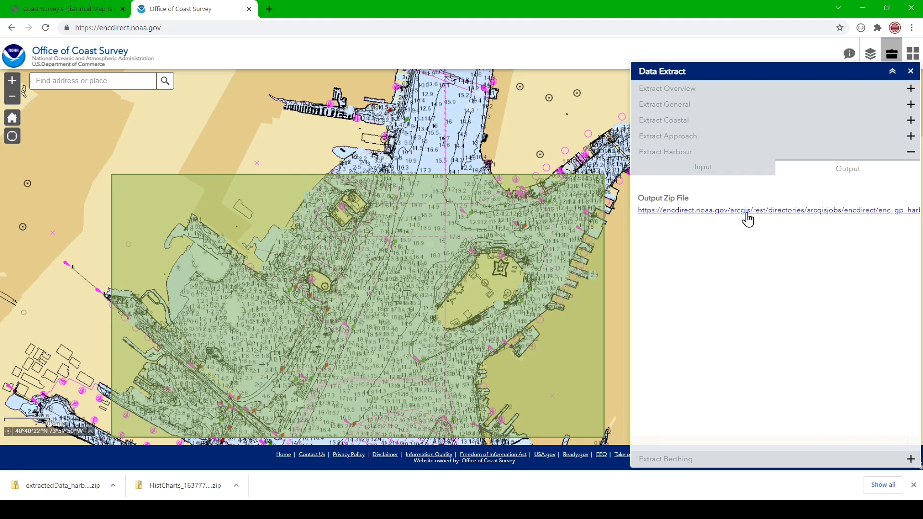
left_click(747, 210)
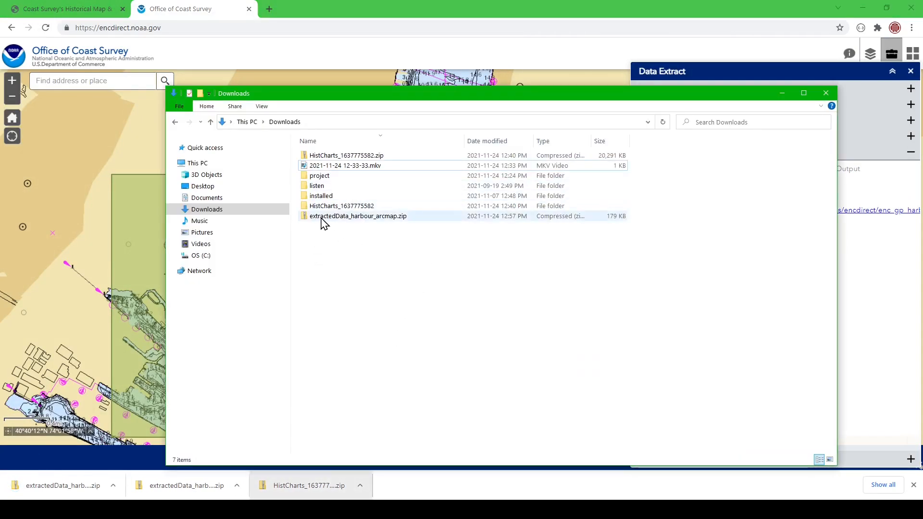
mouse_move(374, 219)
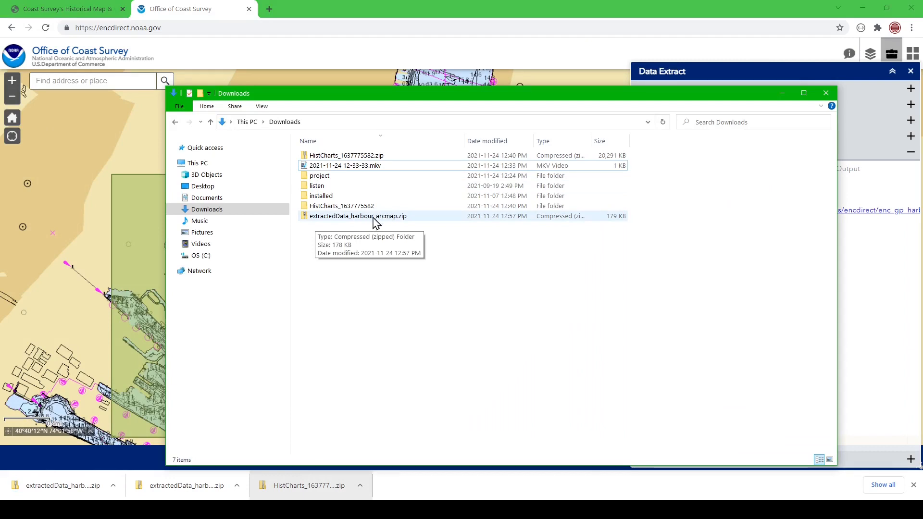
Unzip extractedData_harbour_arcmap.zip into zipfolder and select Harbour_Sounding_point.shp.
right_click(357, 216)
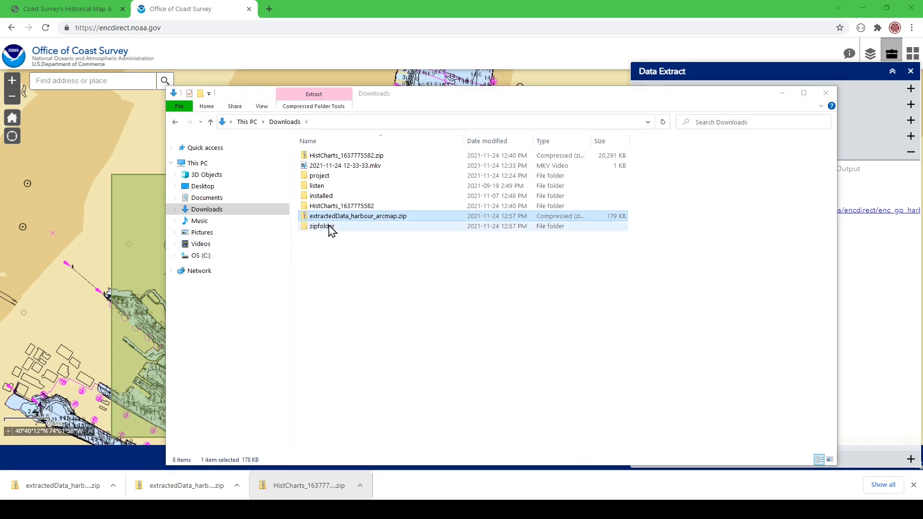
double_click(320, 226)
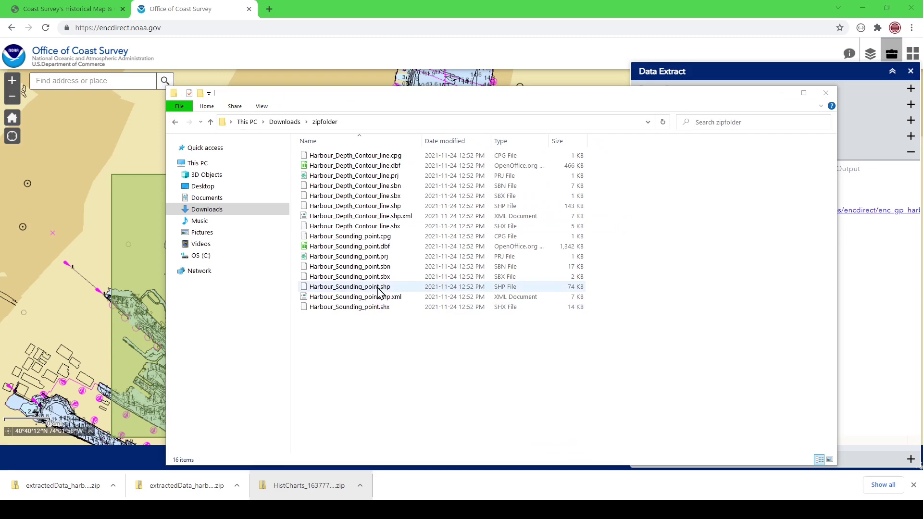
left_click(350, 287)
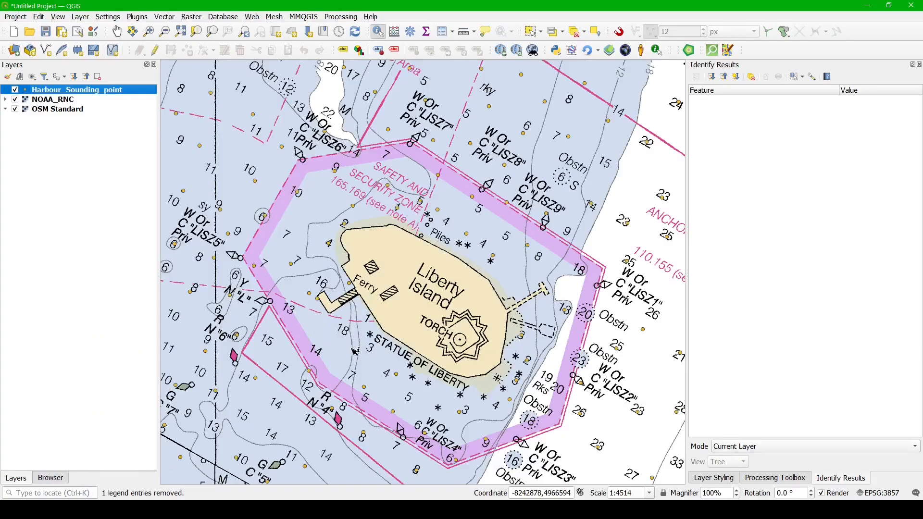
mouse_move(225, 291)
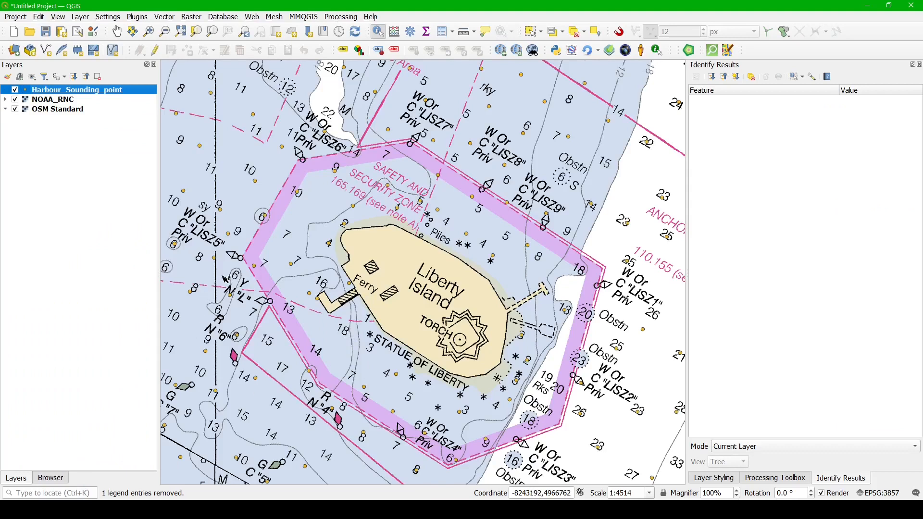
mouse_move(182, 139)
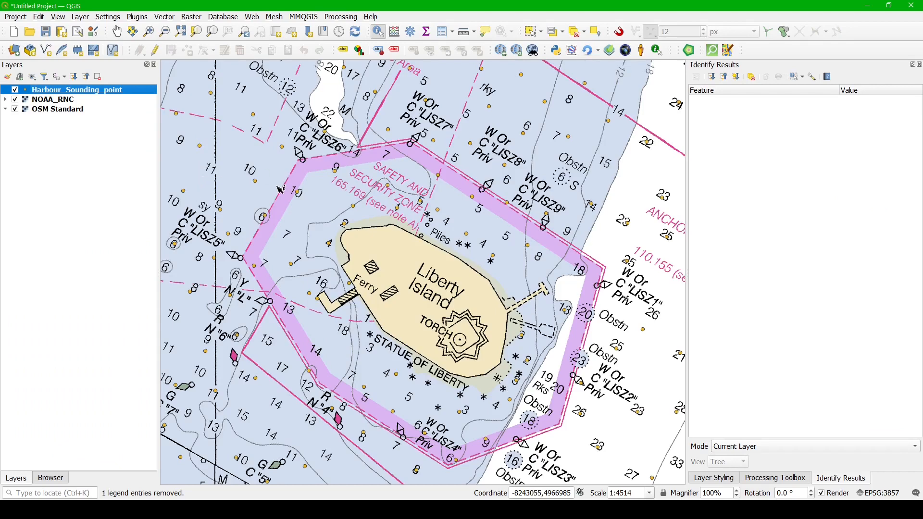
mouse_move(248, 170)
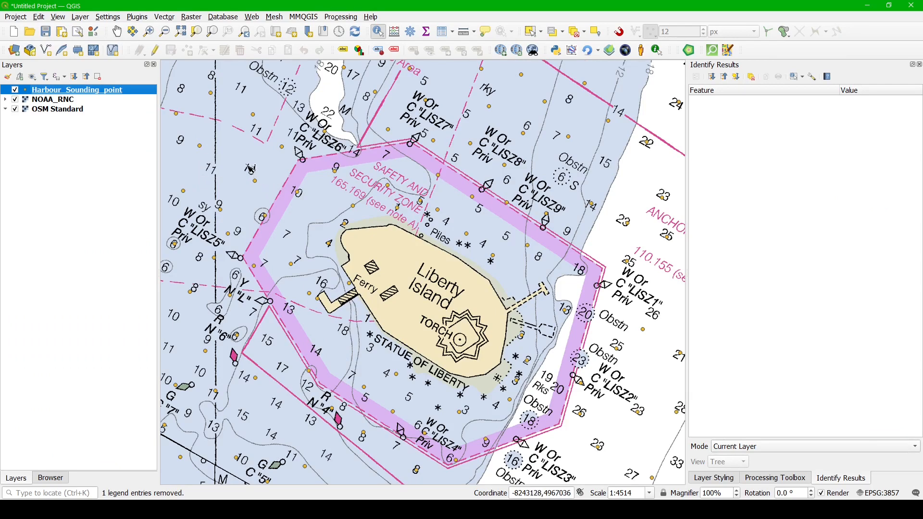
mouse_move(299, 423)
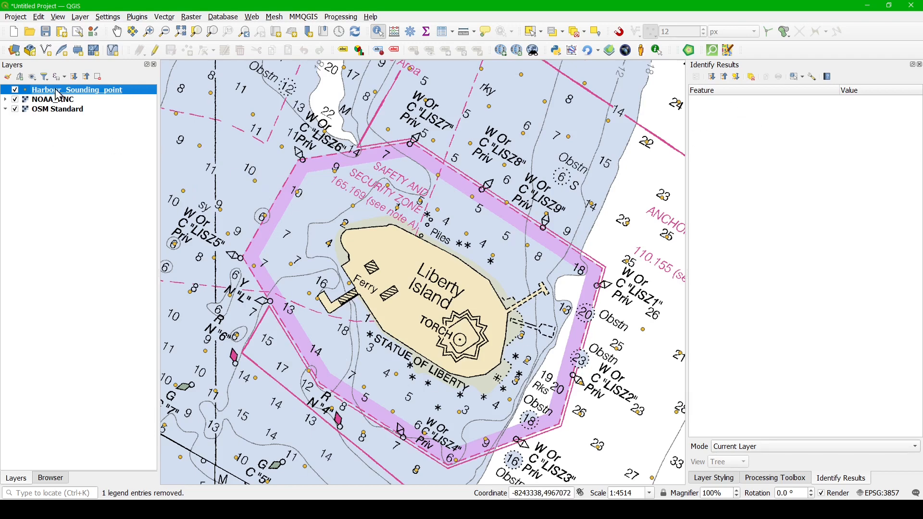
Label sounding points with single labels from field Z at size 18.
left_click(713, 478)
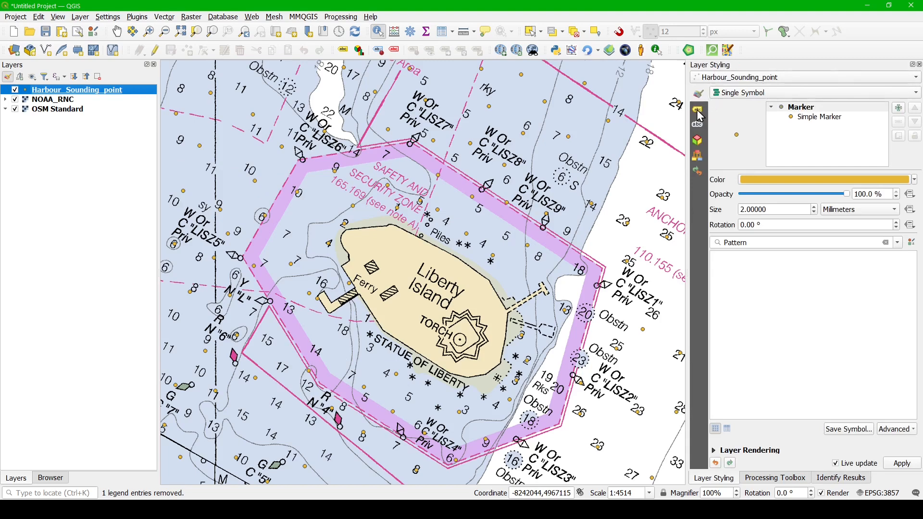
left_click(697, 111)
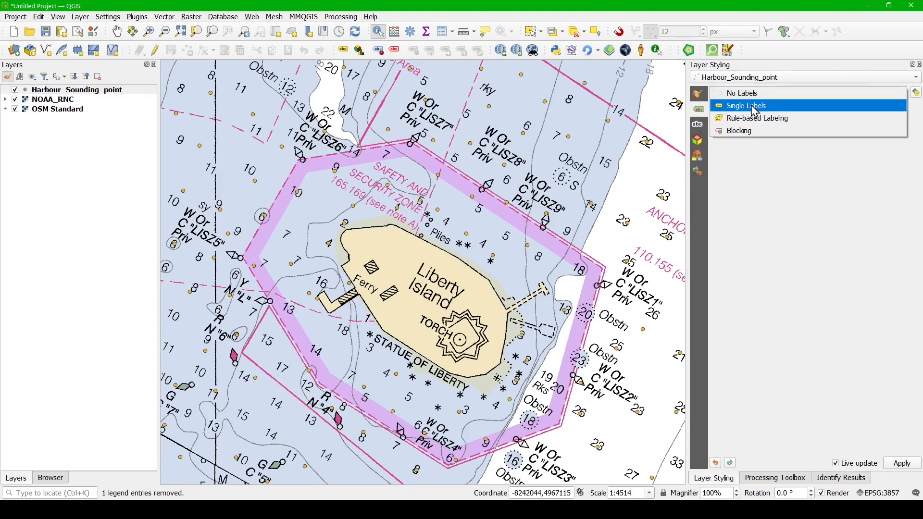
left_click(745, 105)
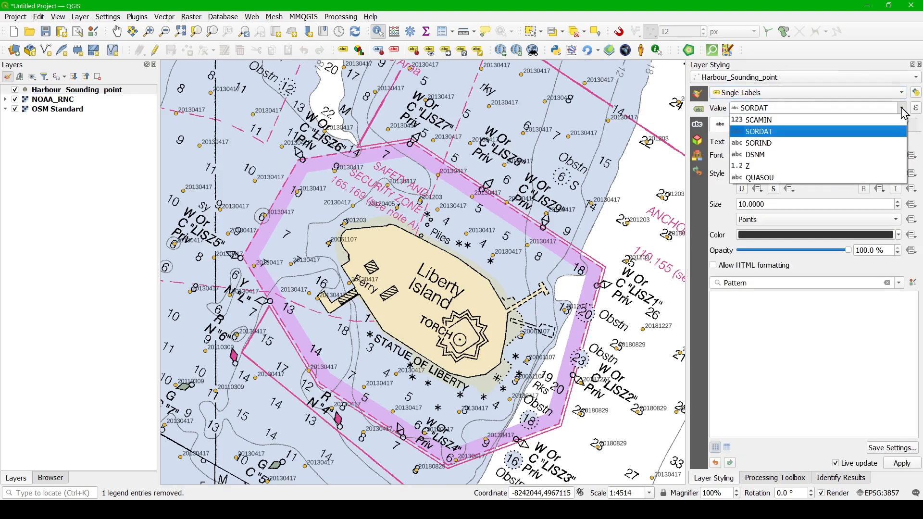
mouse_move(798, 166)
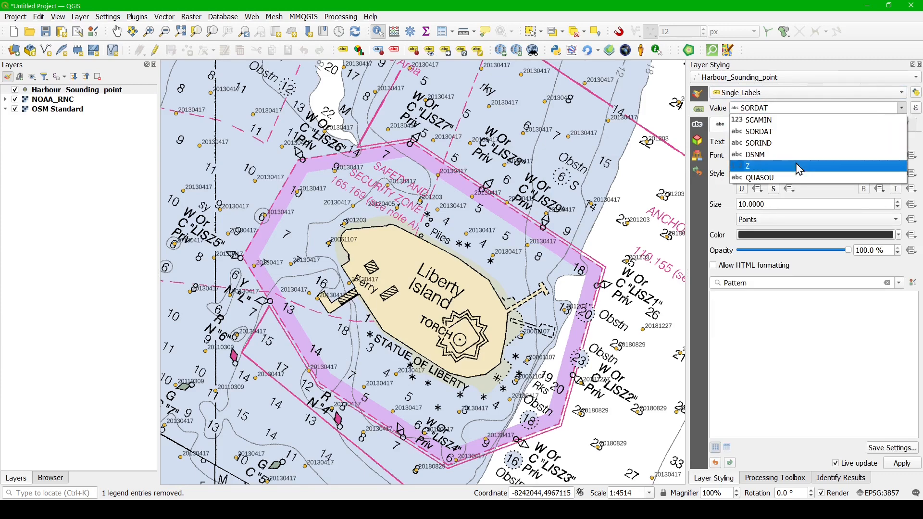
mouse_move(770, 168)
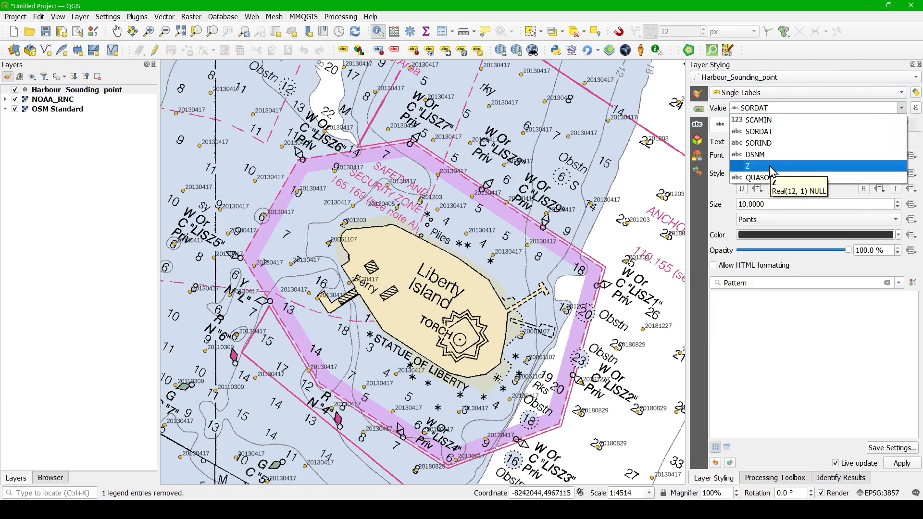
left_click(748, 165)
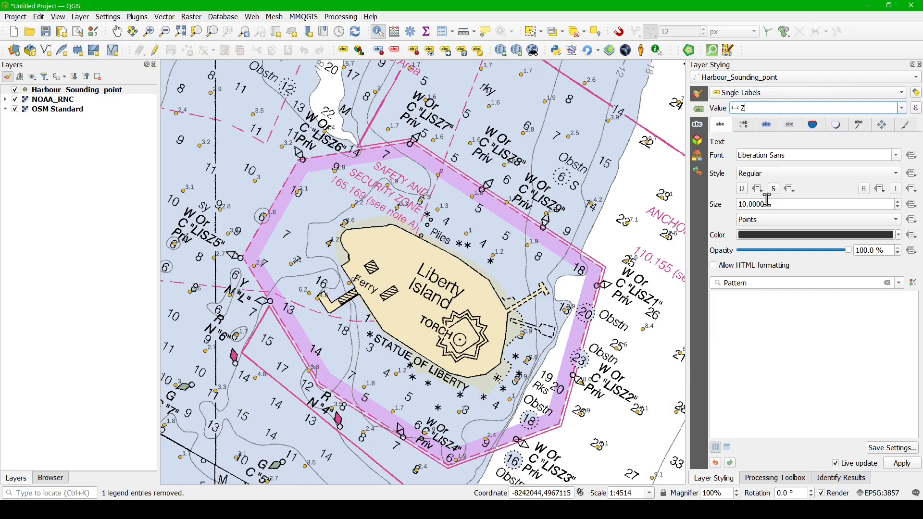
type("18")
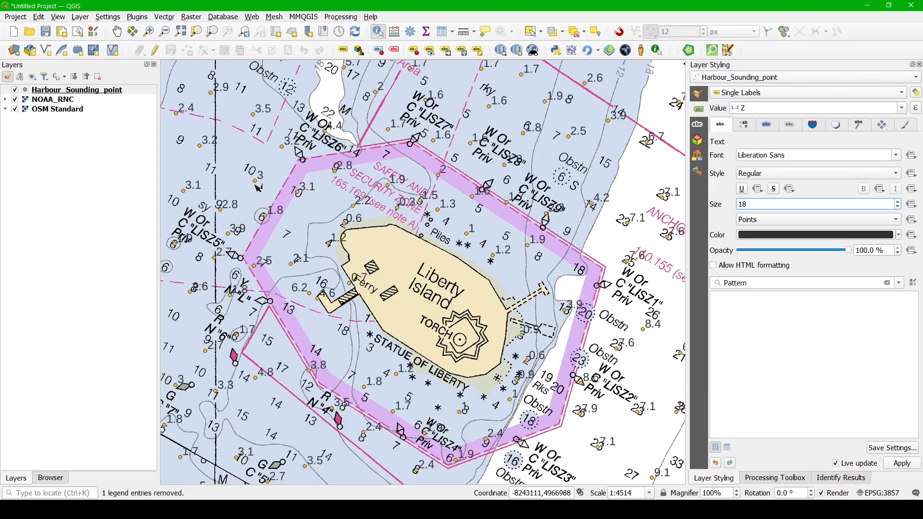
mouse_move(250, 171)
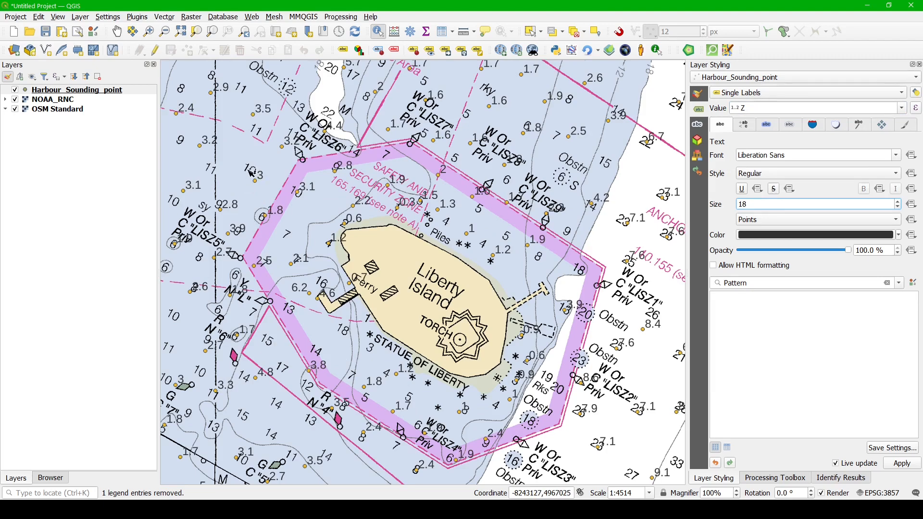
mouse_move(264, 181)
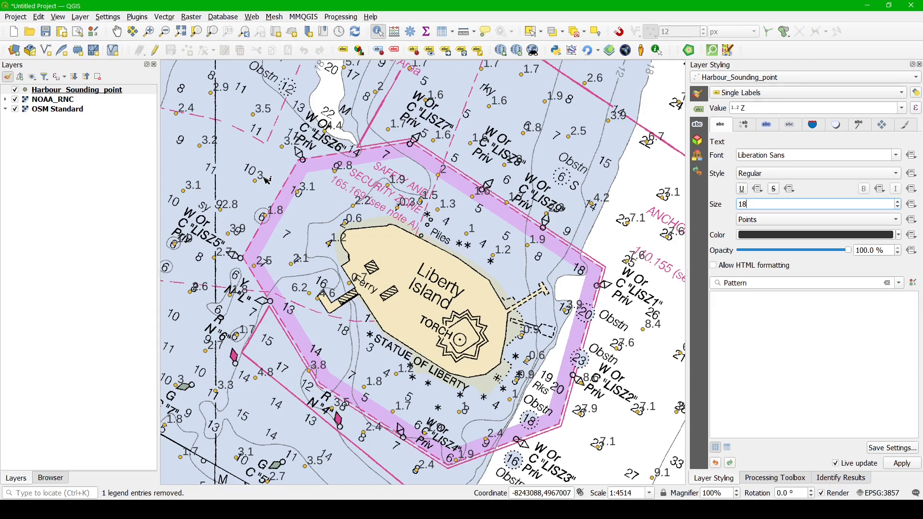
mouse_move(777, 295)
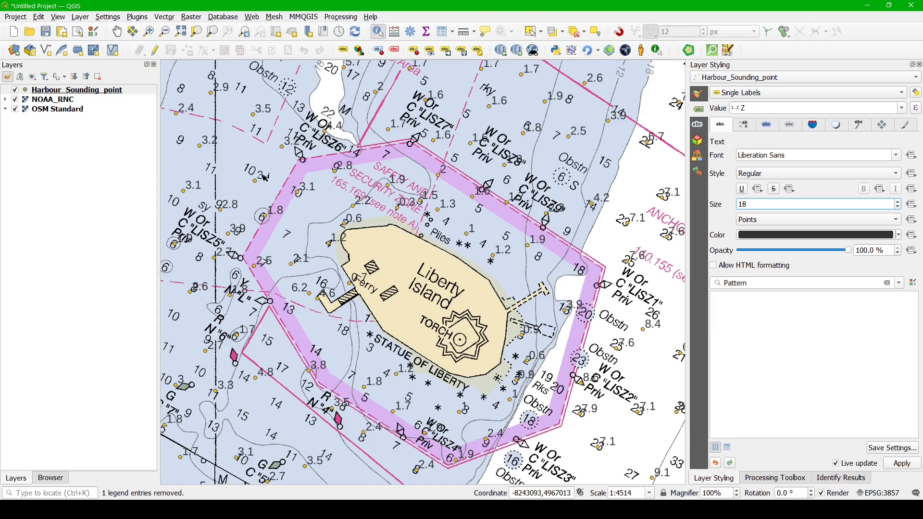
mouse_move(254, 174)
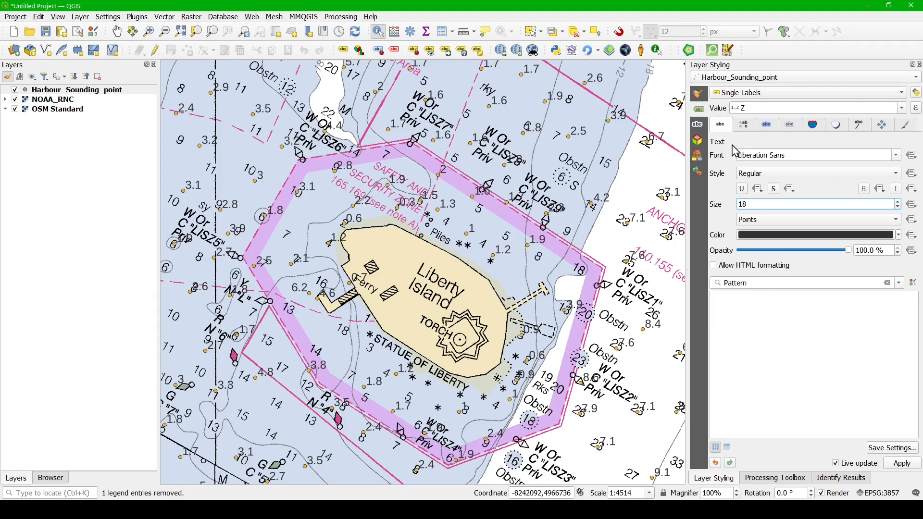
mouse_move(900, 135)
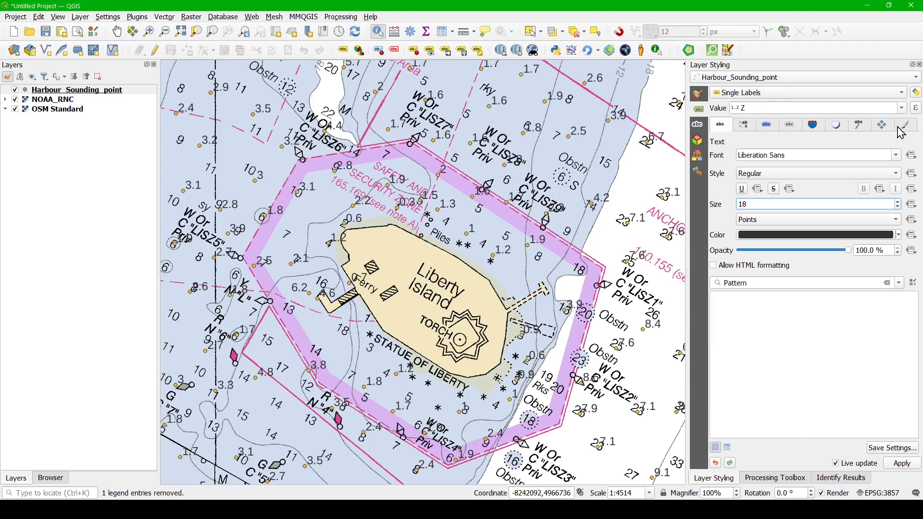
Place labels with Offset from Point and set the point renderer to No Symbols.
left_click(881, 125)
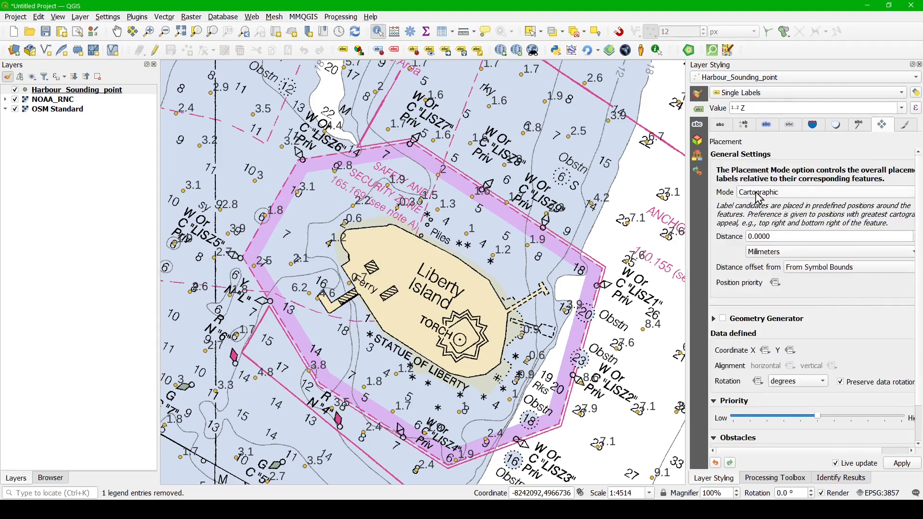
mouse_move(584, 210)
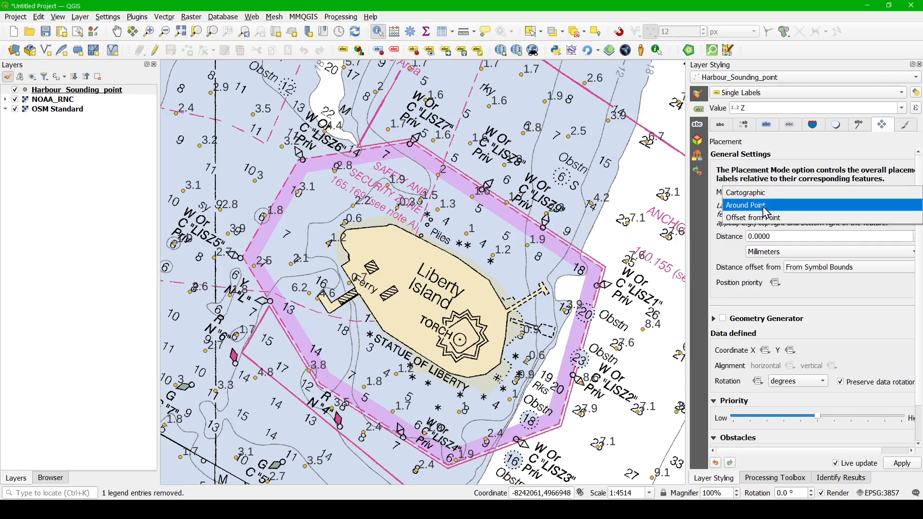
left_click(753, 217)
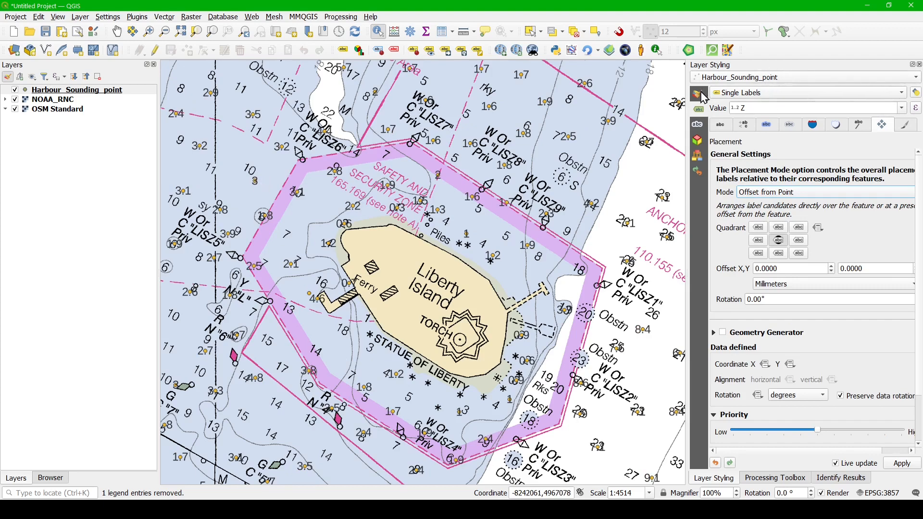
left_click(698, 92)
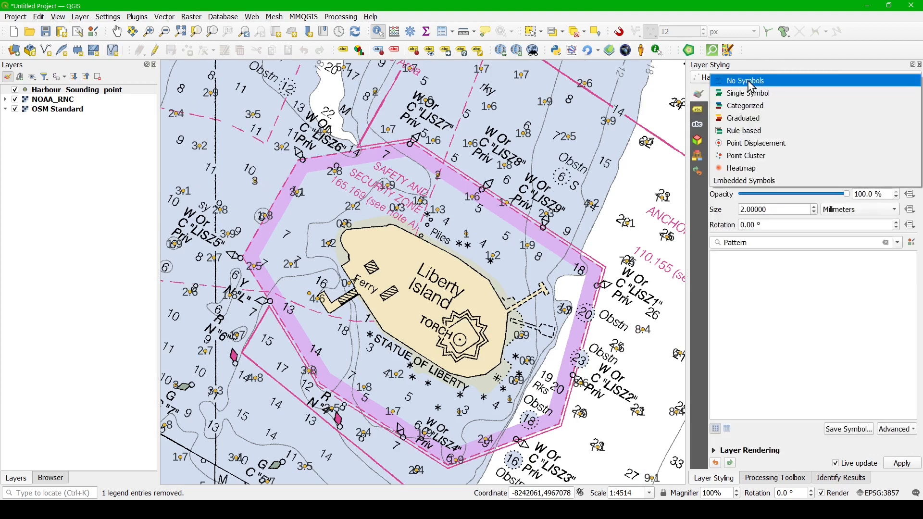
left_click(744, 81)
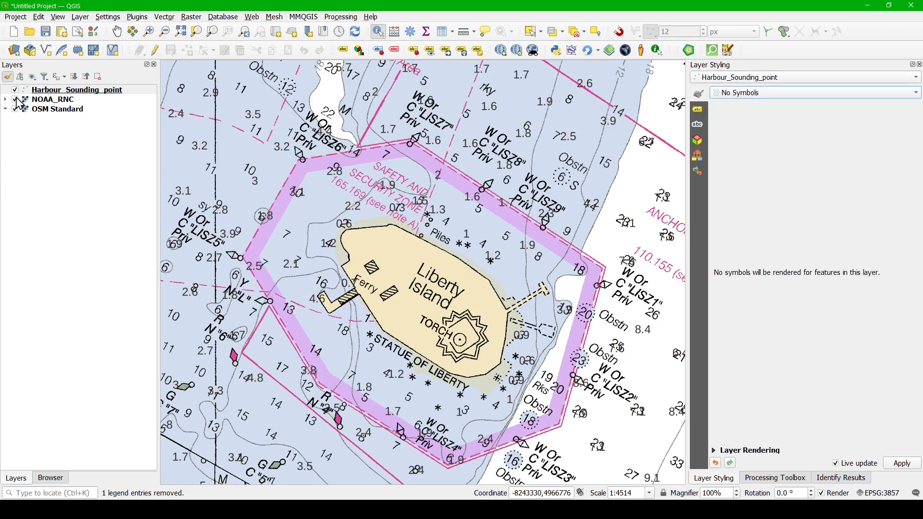
Hide the NOAA_RNC chart layer to show labels over OpenStreetMap.
left_click(13, 99)
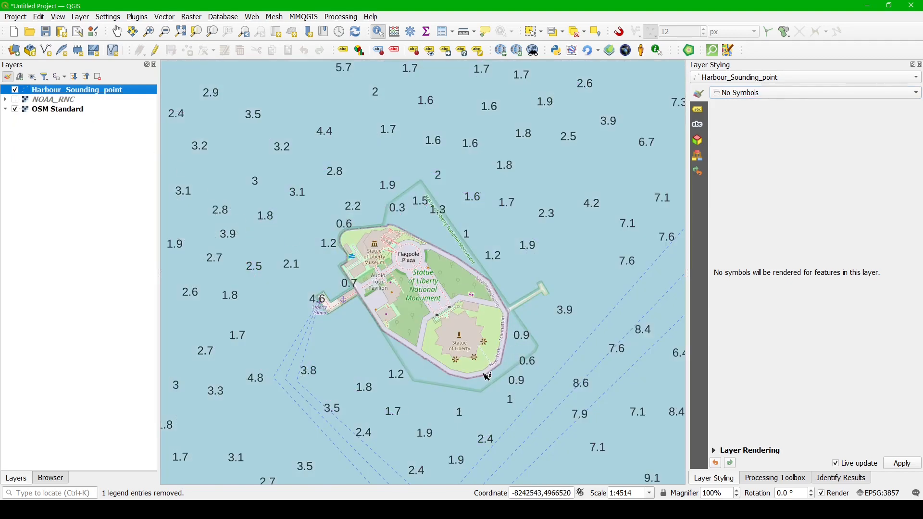
mouse_move(584, 407)
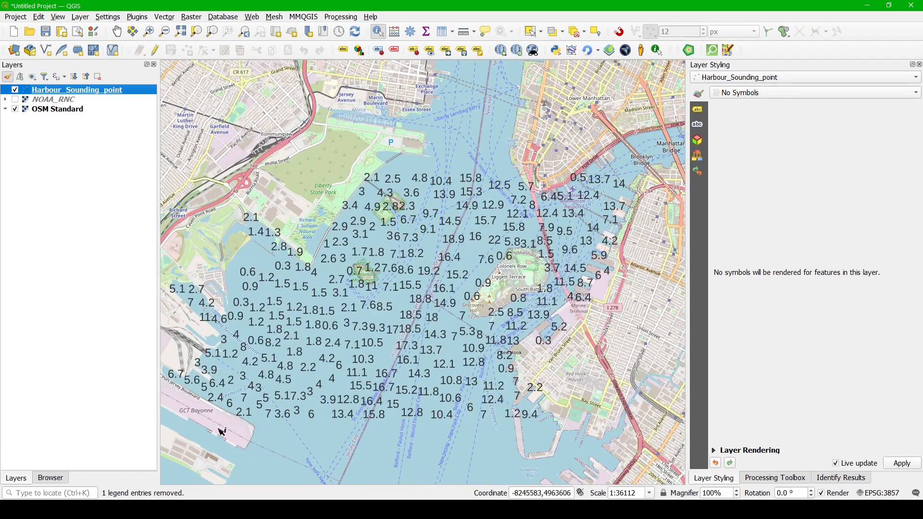
mouse_move(355, 384)
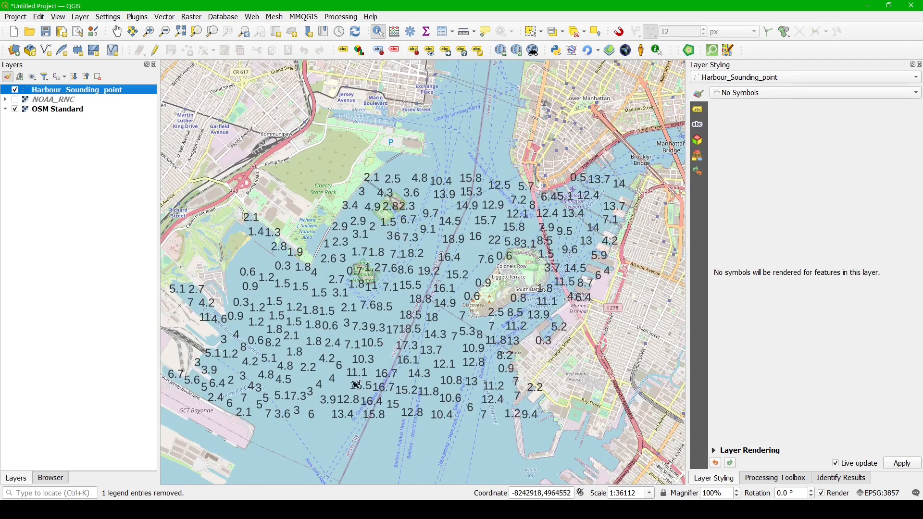
mouse_move(393, 396)
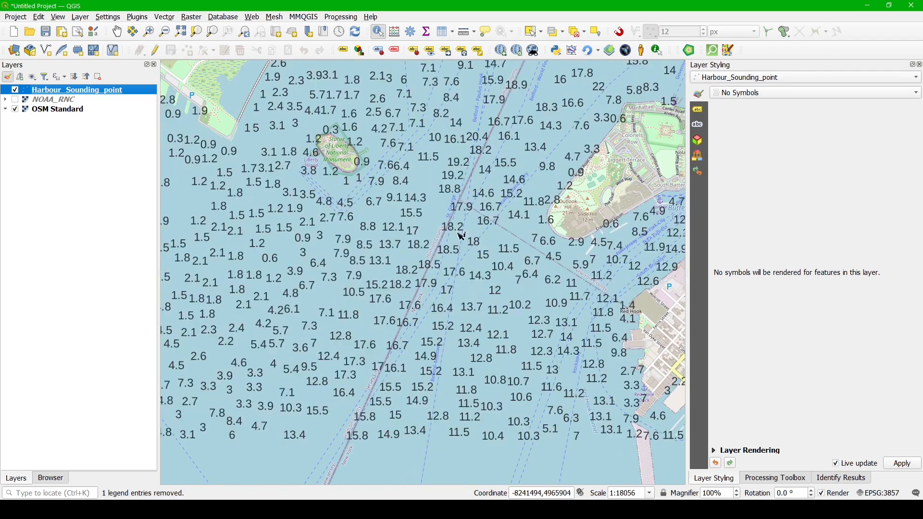
mouse_move(421, 302)
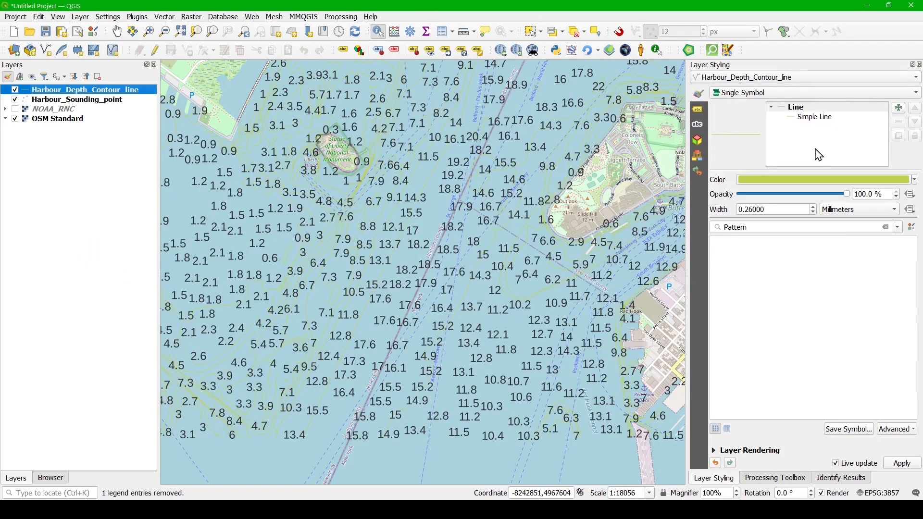
Color the Harbour_Depth_Contour_line layer black (#000000).
left_click(823, 179)
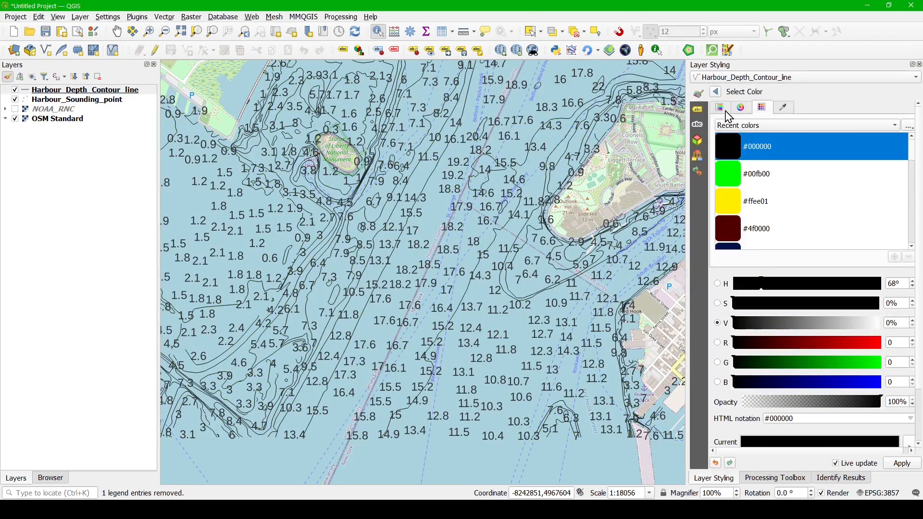
left_click(714, 91)
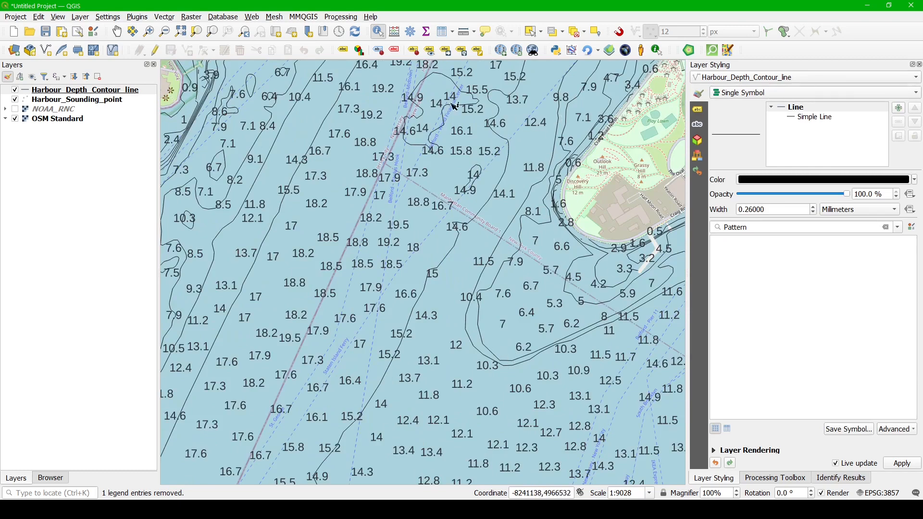
mouse_move(416, 194)
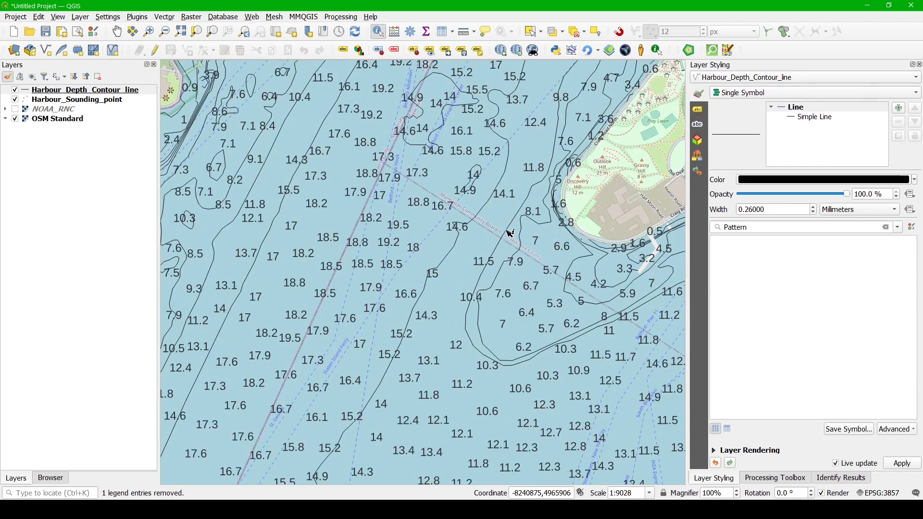
Identify two contour lines, finding a near-shore contour with VALDCO 0.
left_click(507, 234)
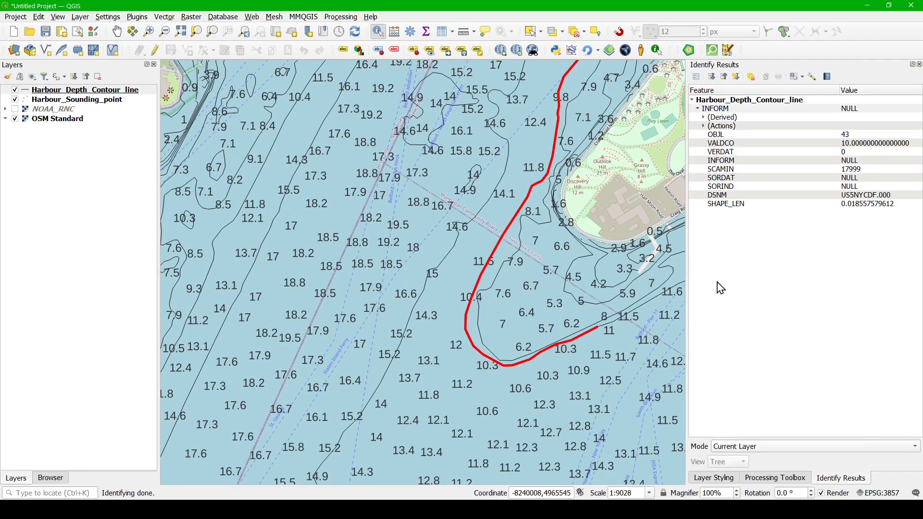
mouse_move(723, 153)
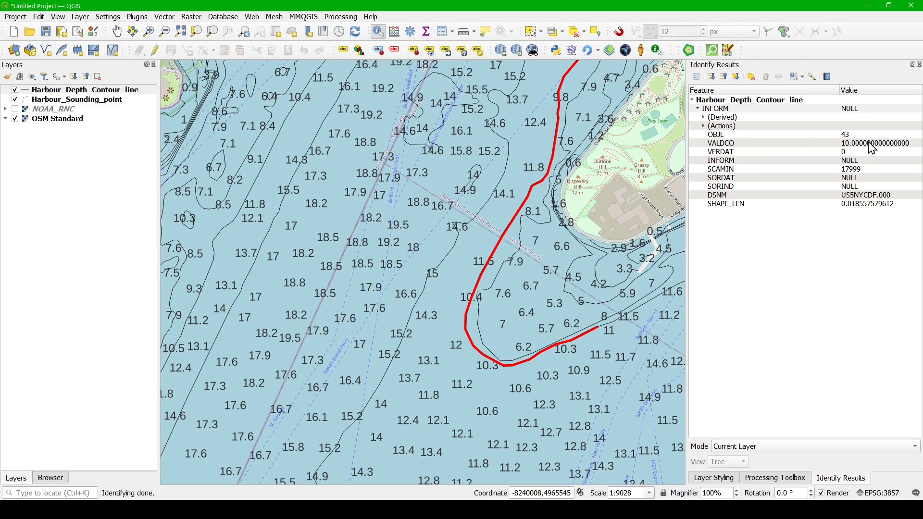
left_click(547, 225)
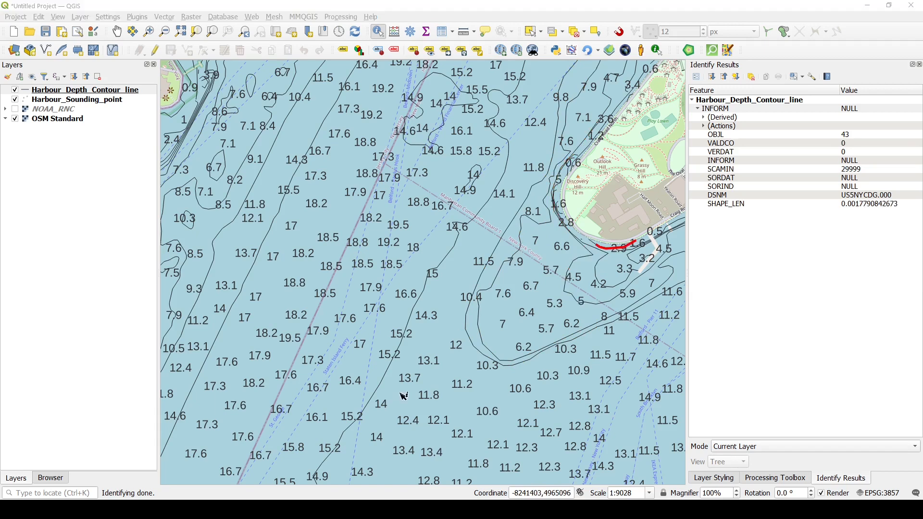
mouse_move(235, 433)
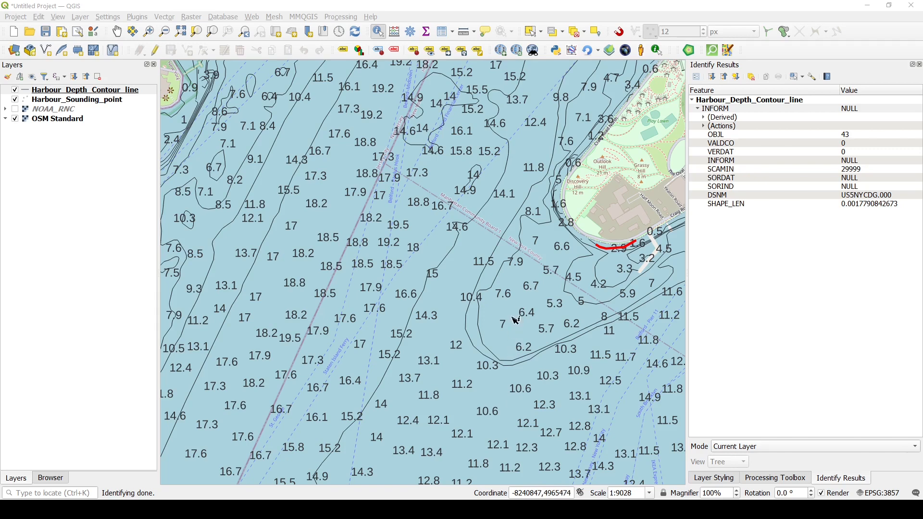
mouse_move(407, 264)
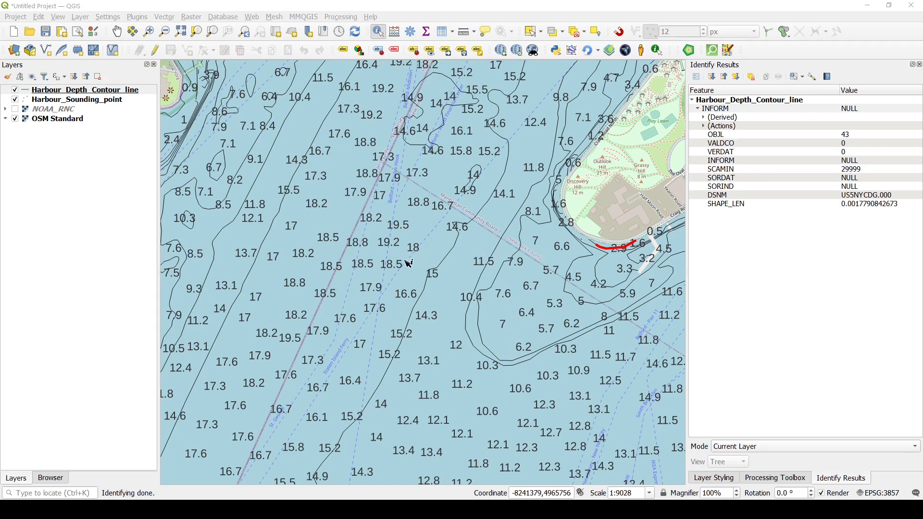
mouse_move(449, 288)
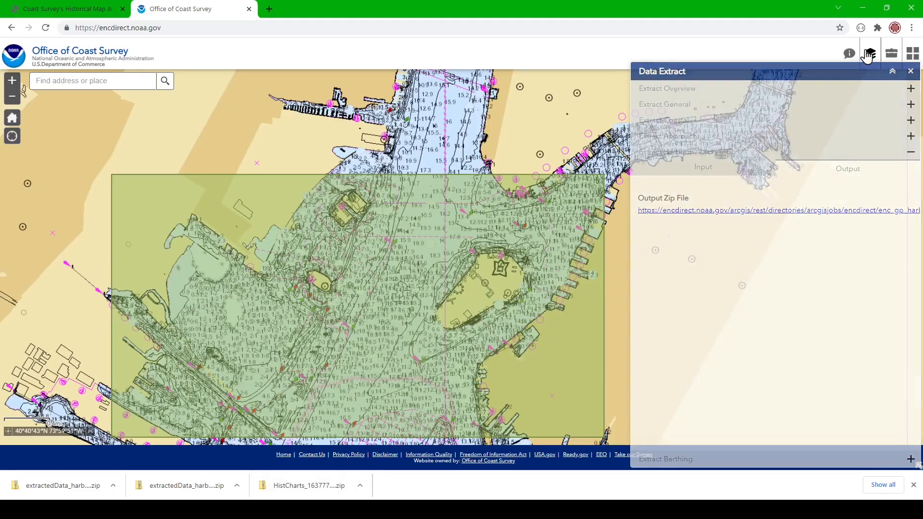
Show the Harbour scale band's chart layer list in NOAA ENC Direct.
left_click(870, 53)
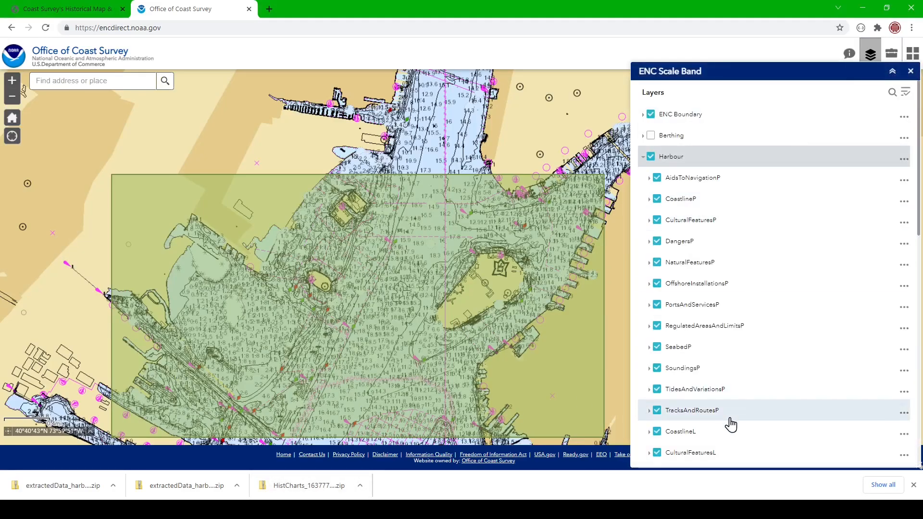
mouse_move(701, 426)
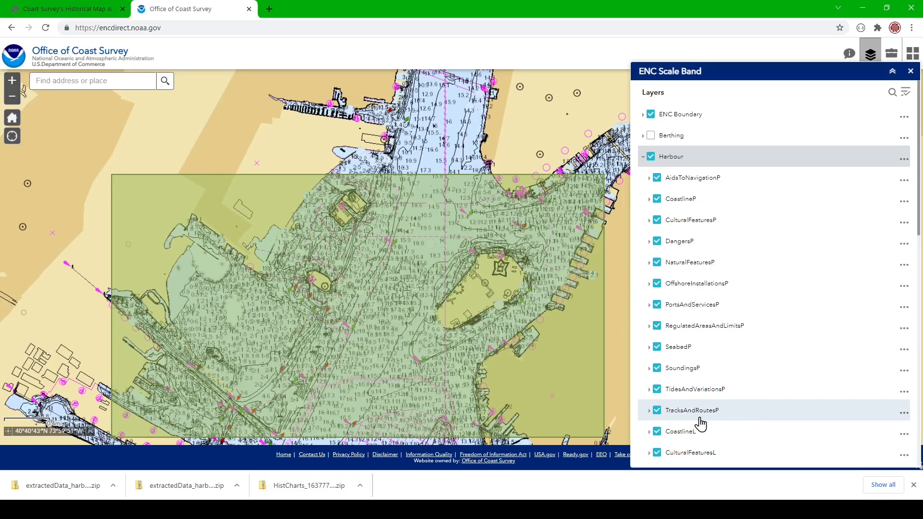
mouse_move(731, 197)
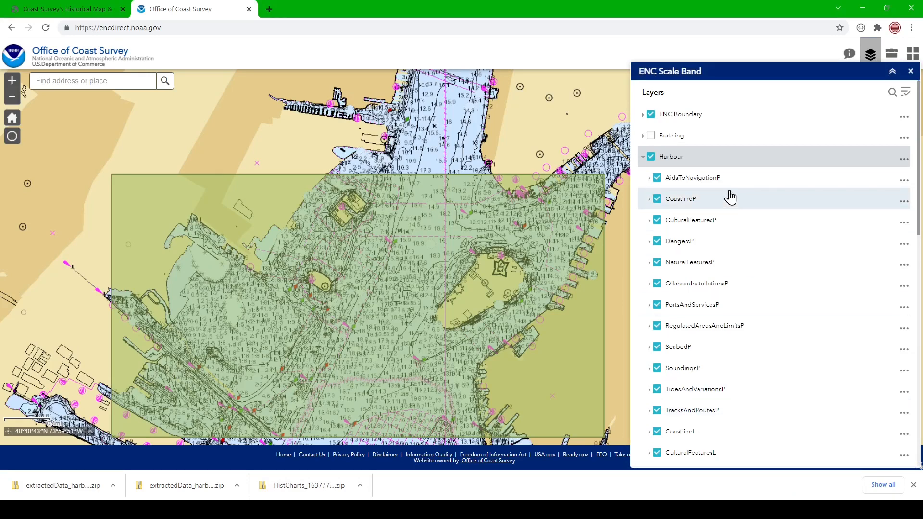